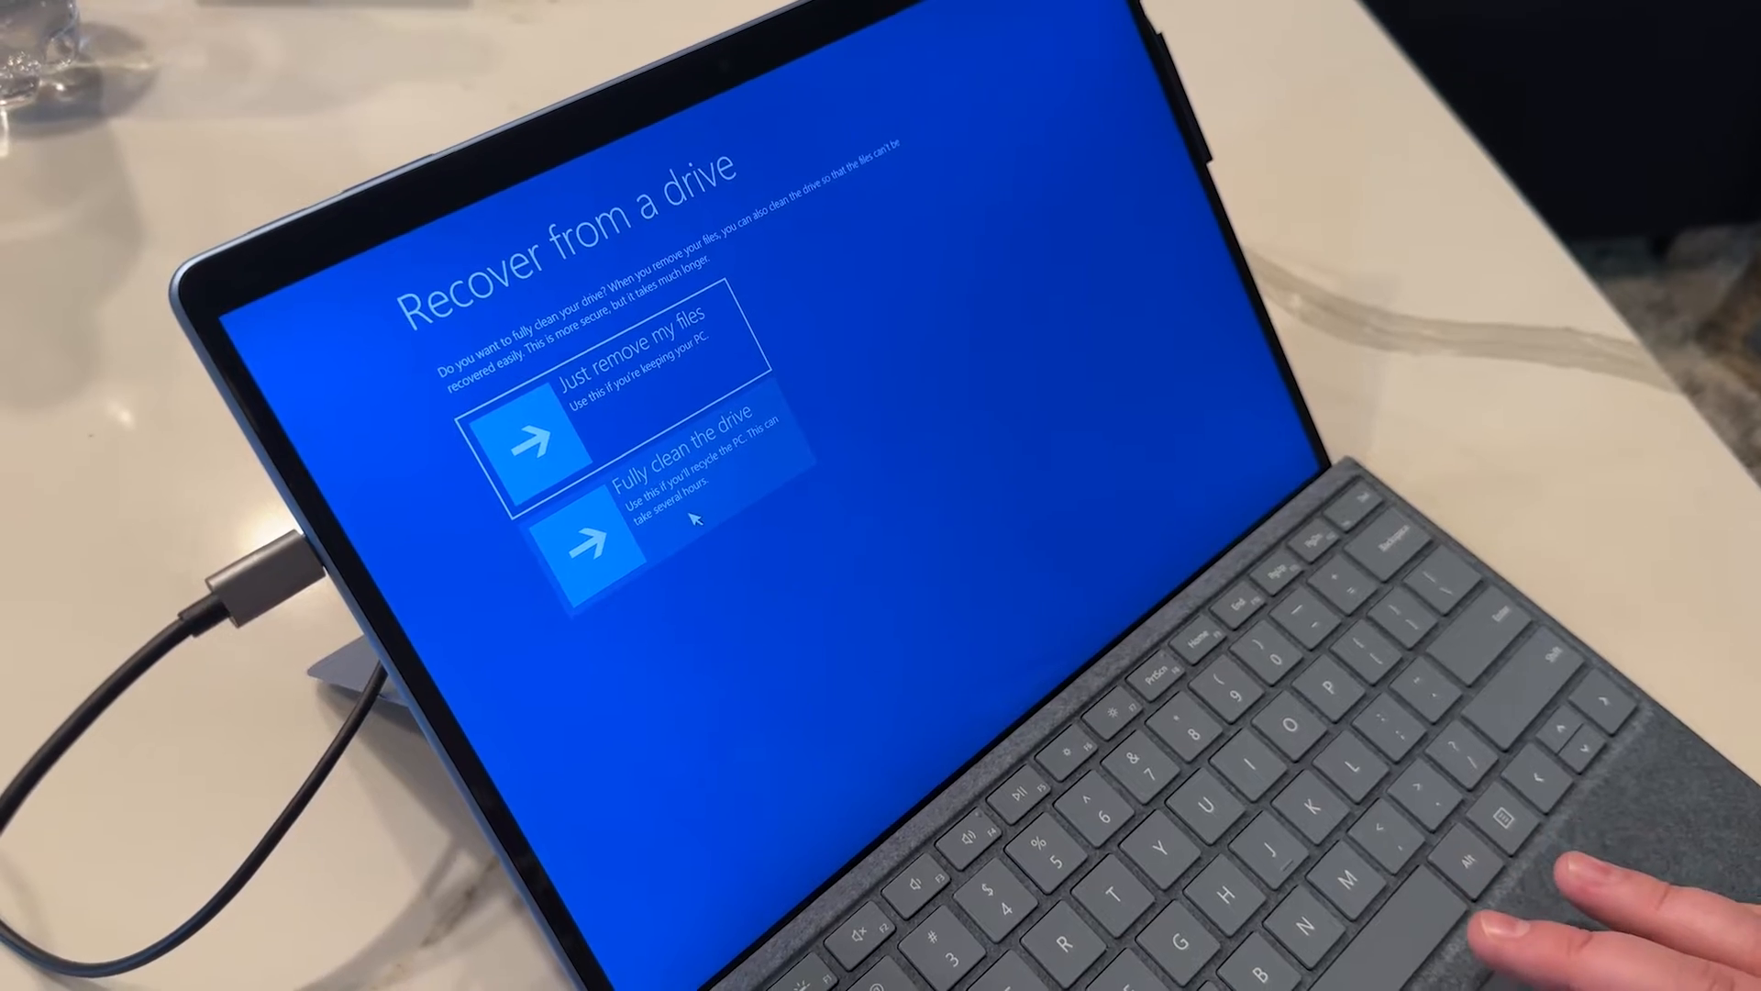
Step: Choose a drive-cleaning option and confirm resetting the Surface from the recovery drive
click(584, 543)
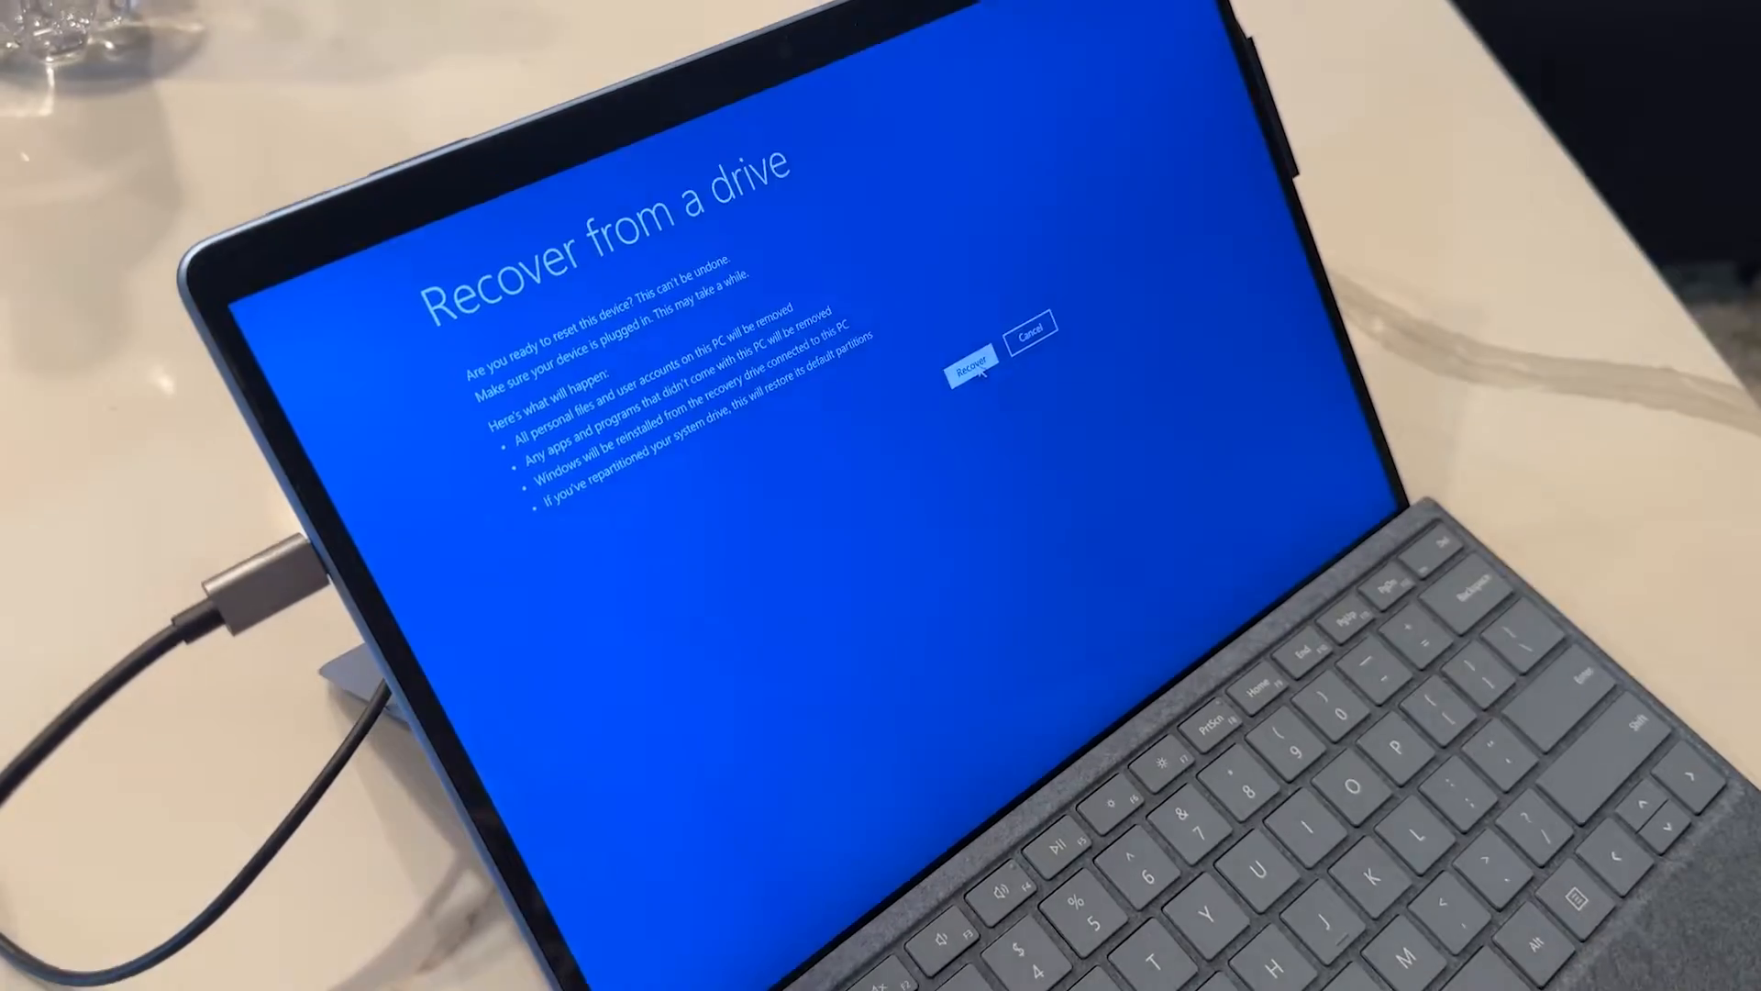
click(971, 361)
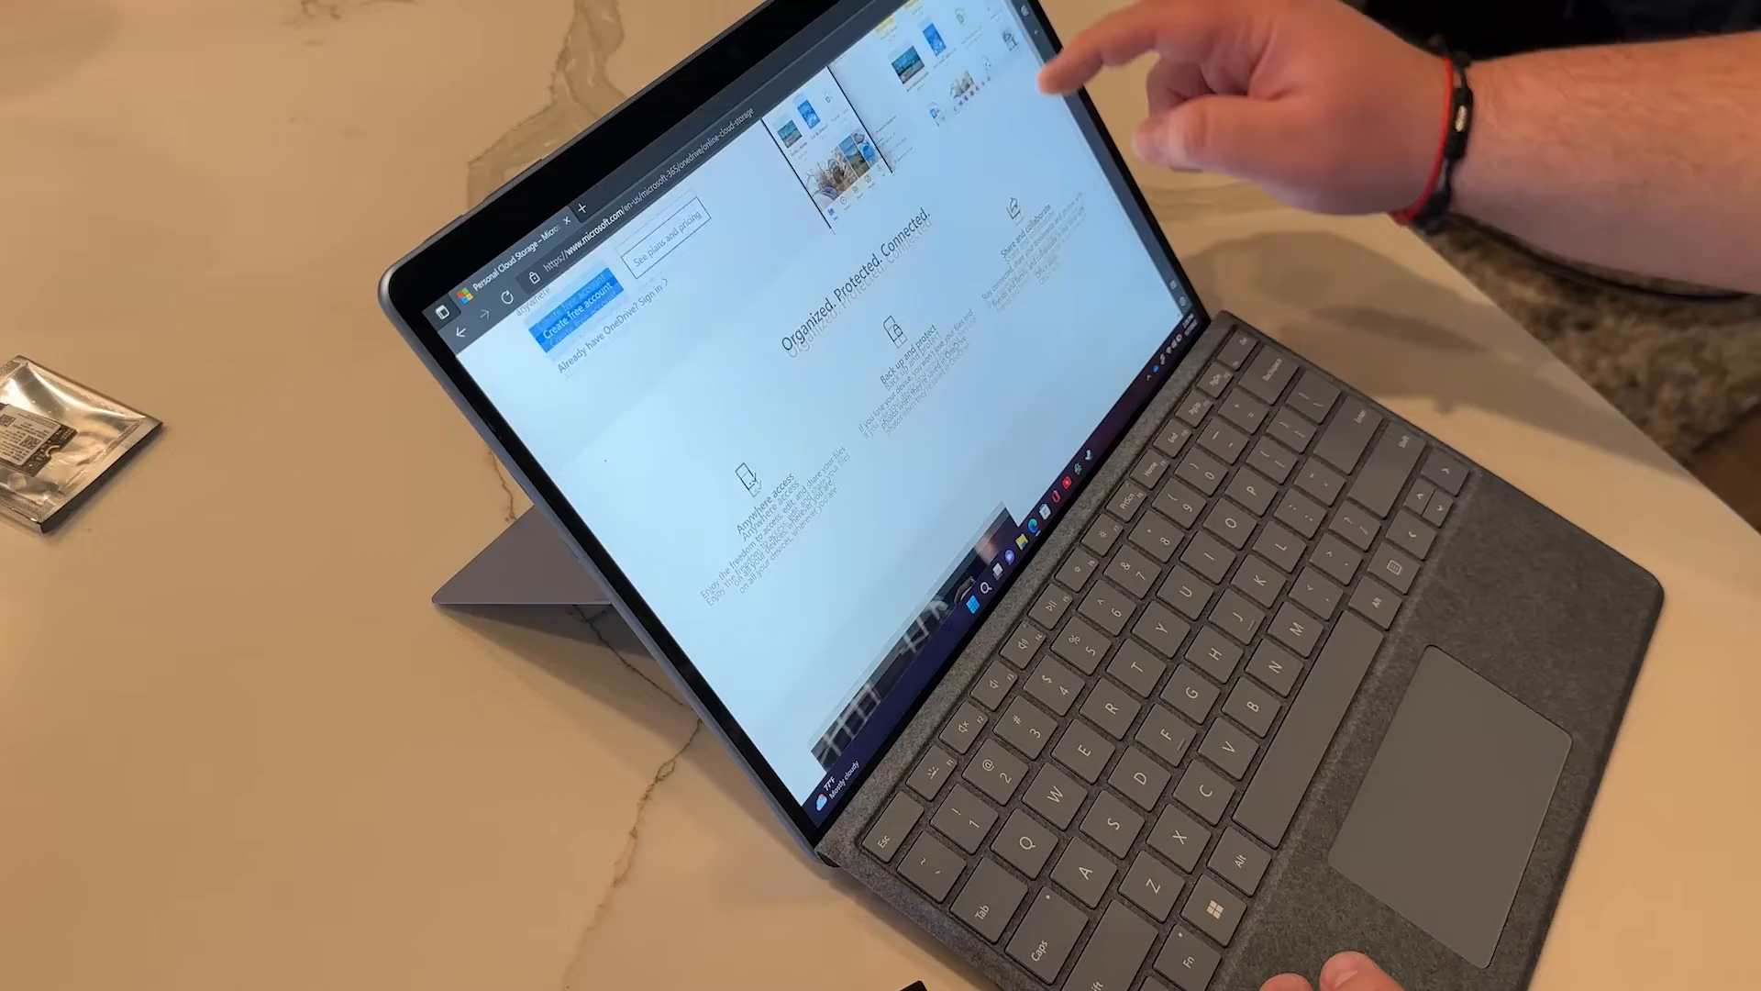
scroll(down, 3)
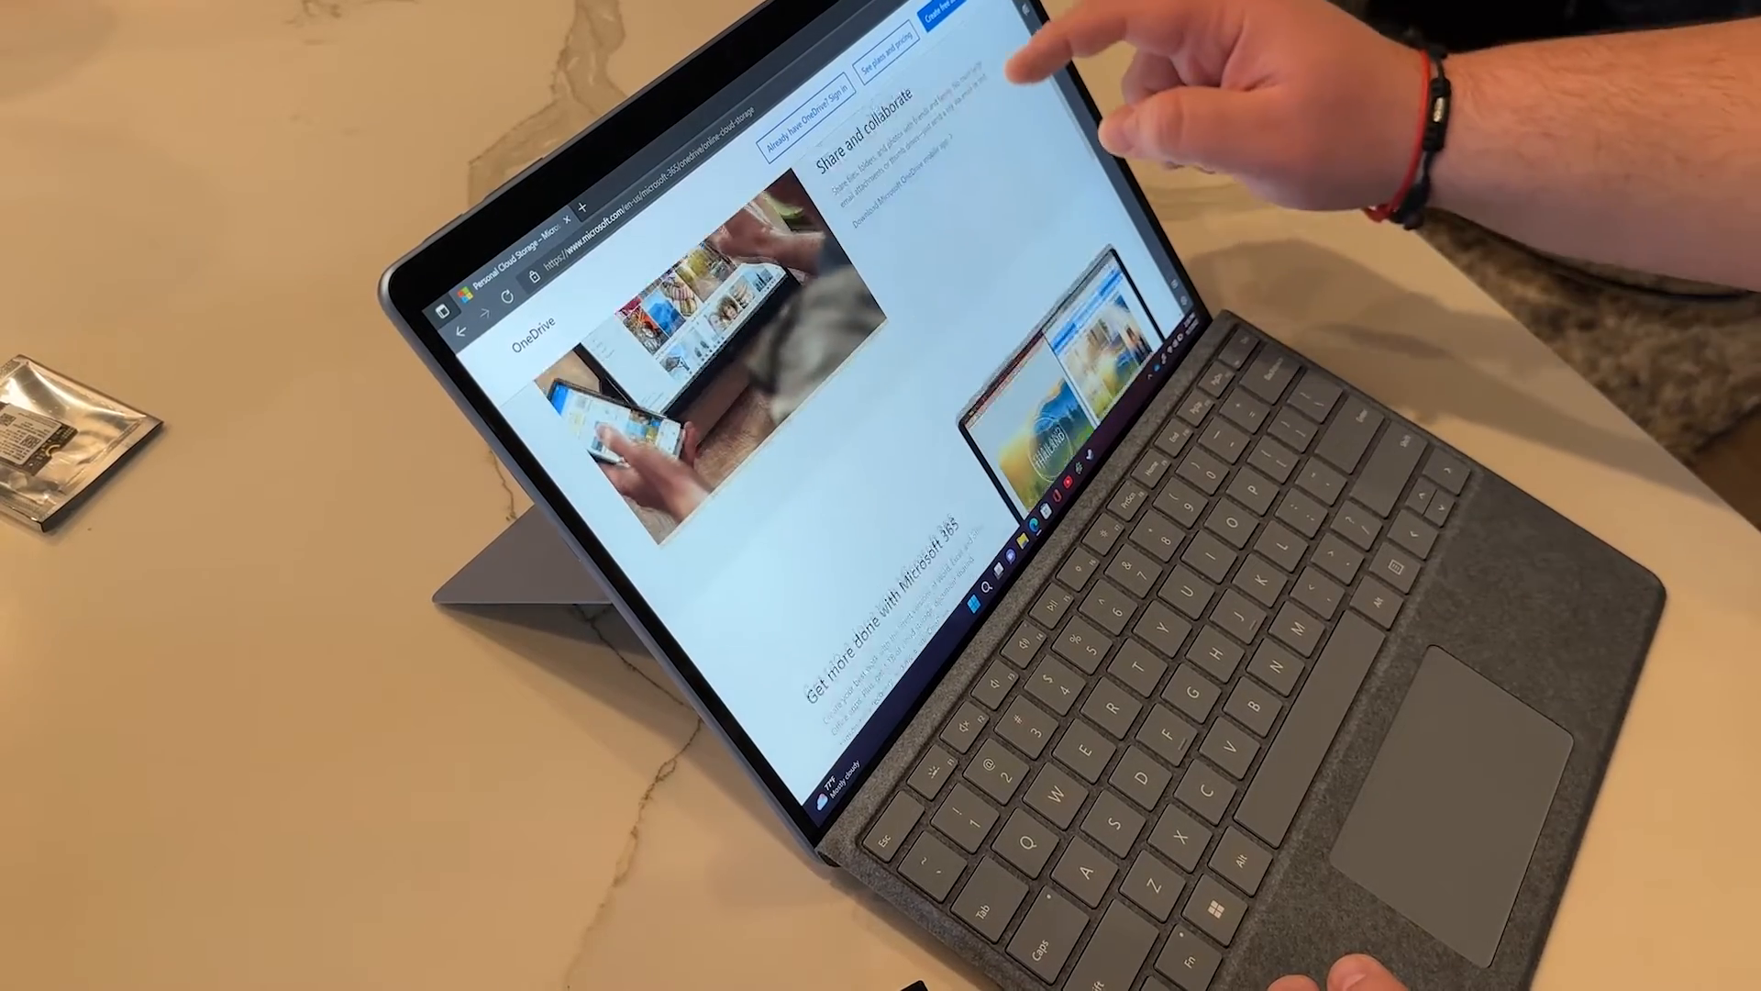
scroll(down, 3)
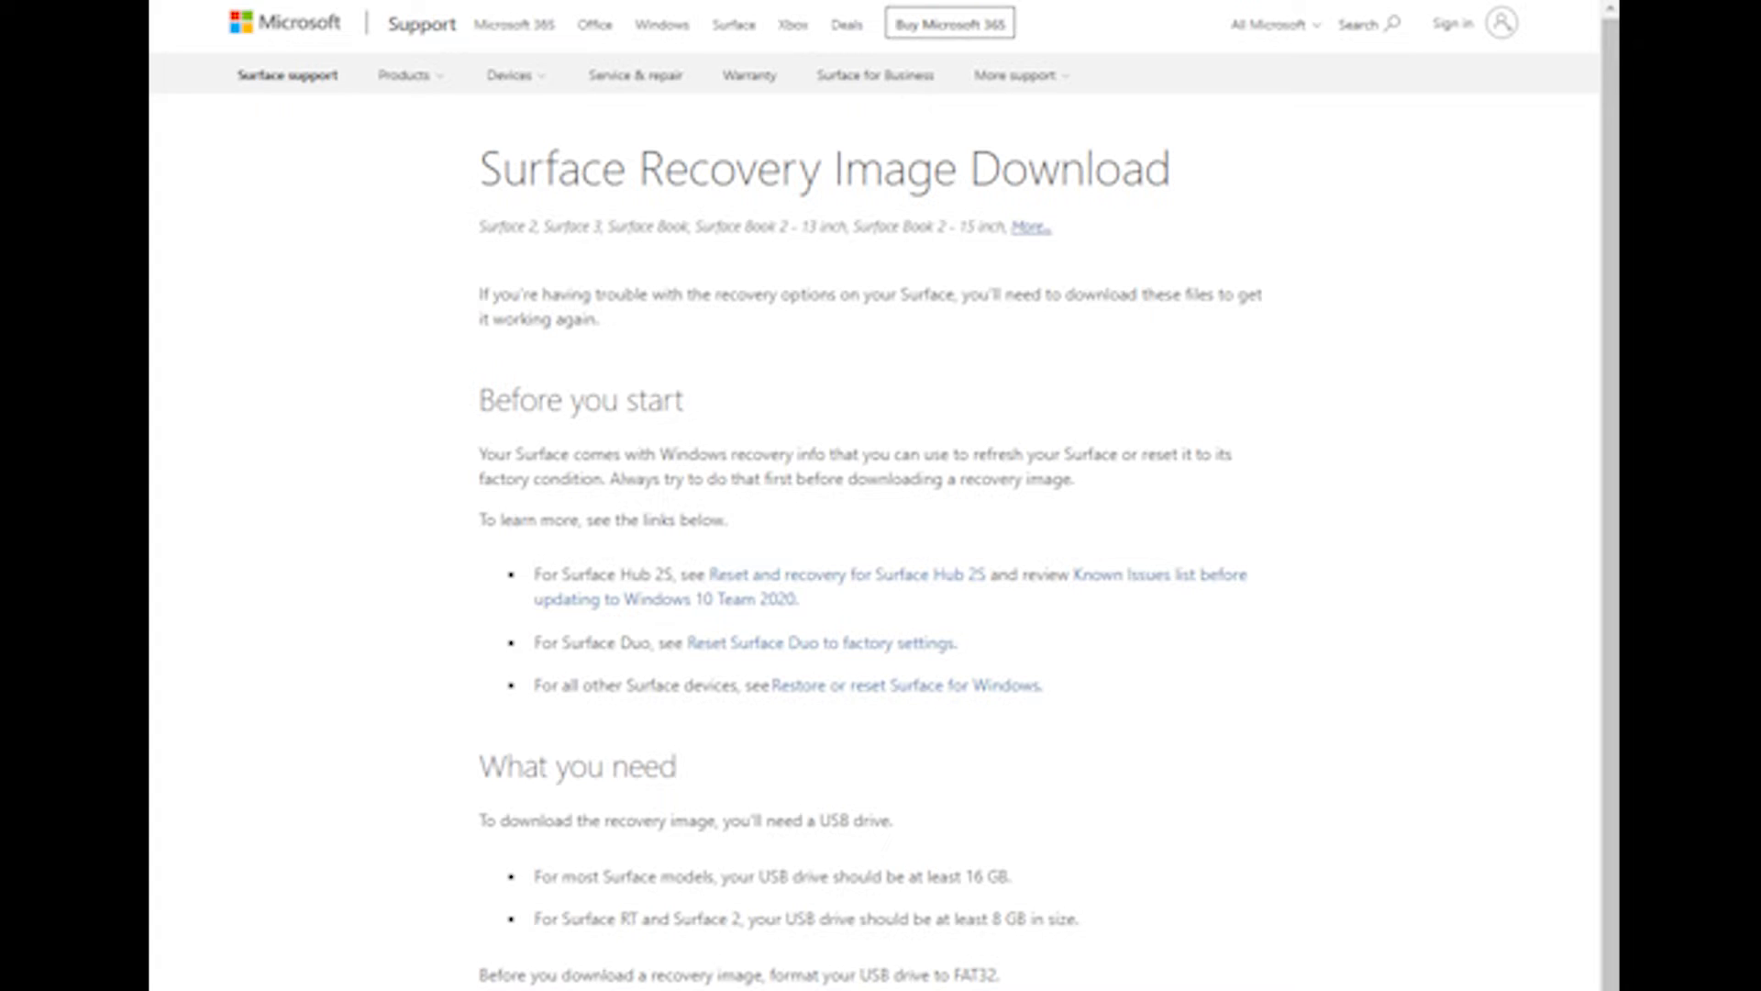
Step: Scroll down the Surface Recovery Image Download page to the Surface Pro 9 recovery images table
scroll(down, 3)
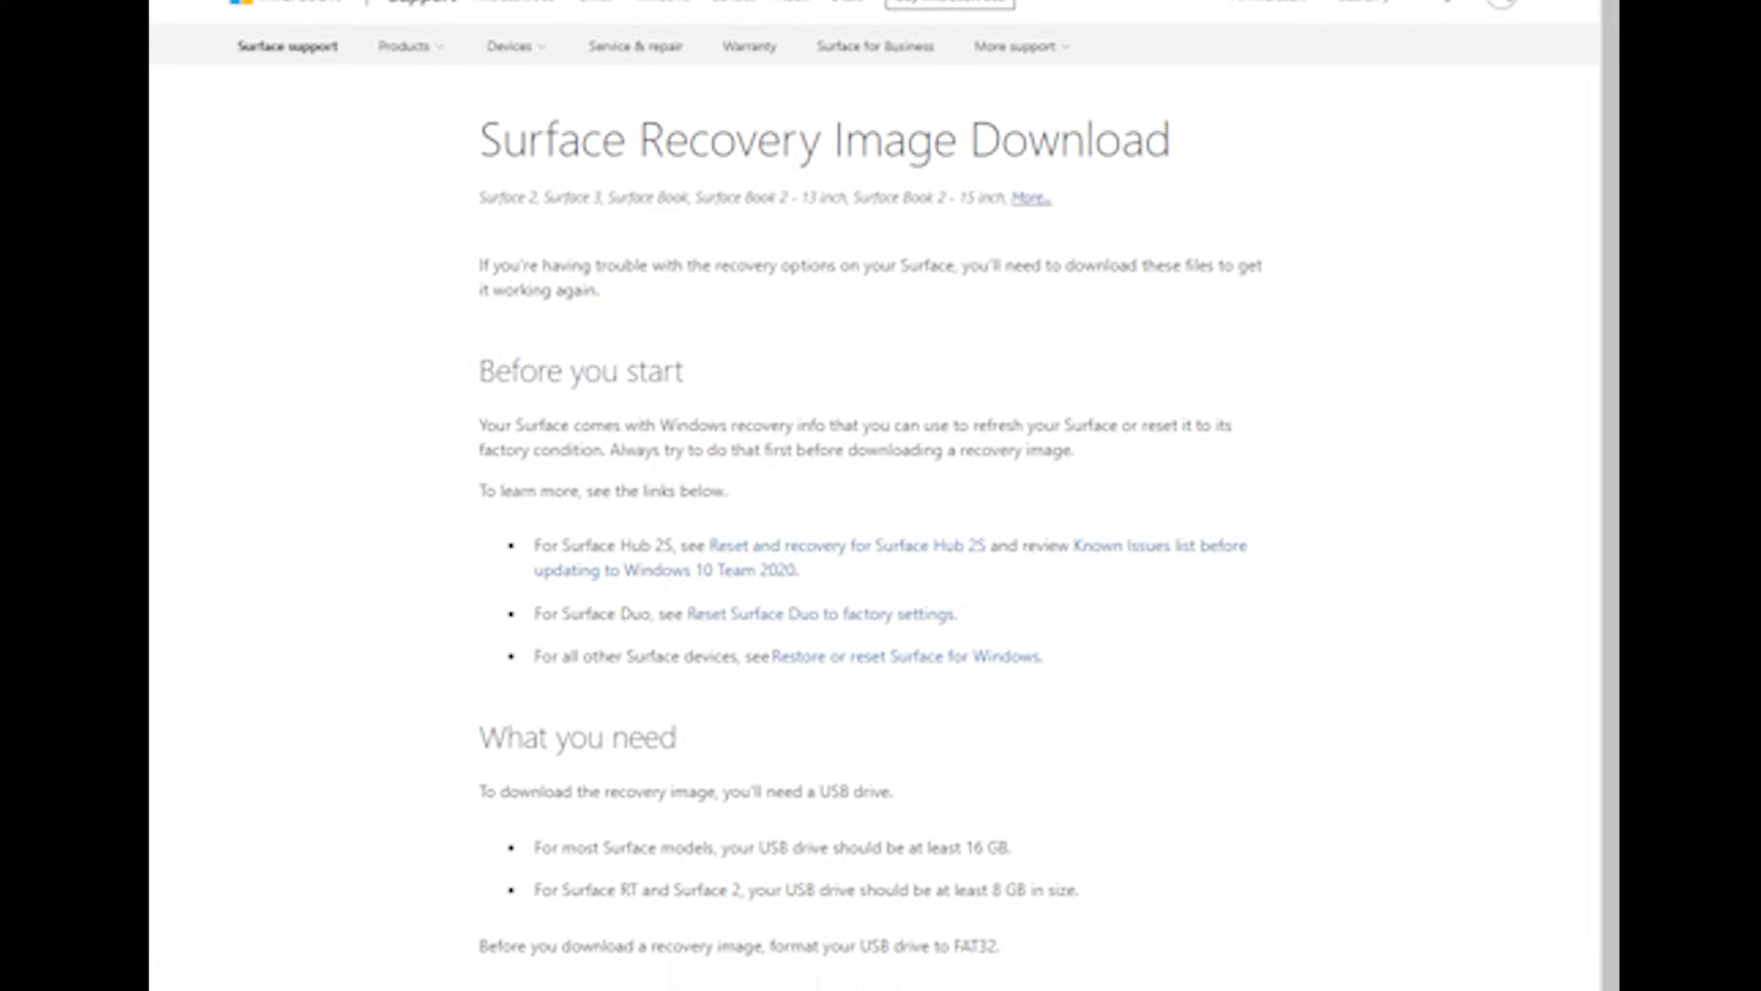
scroll(down, 3)
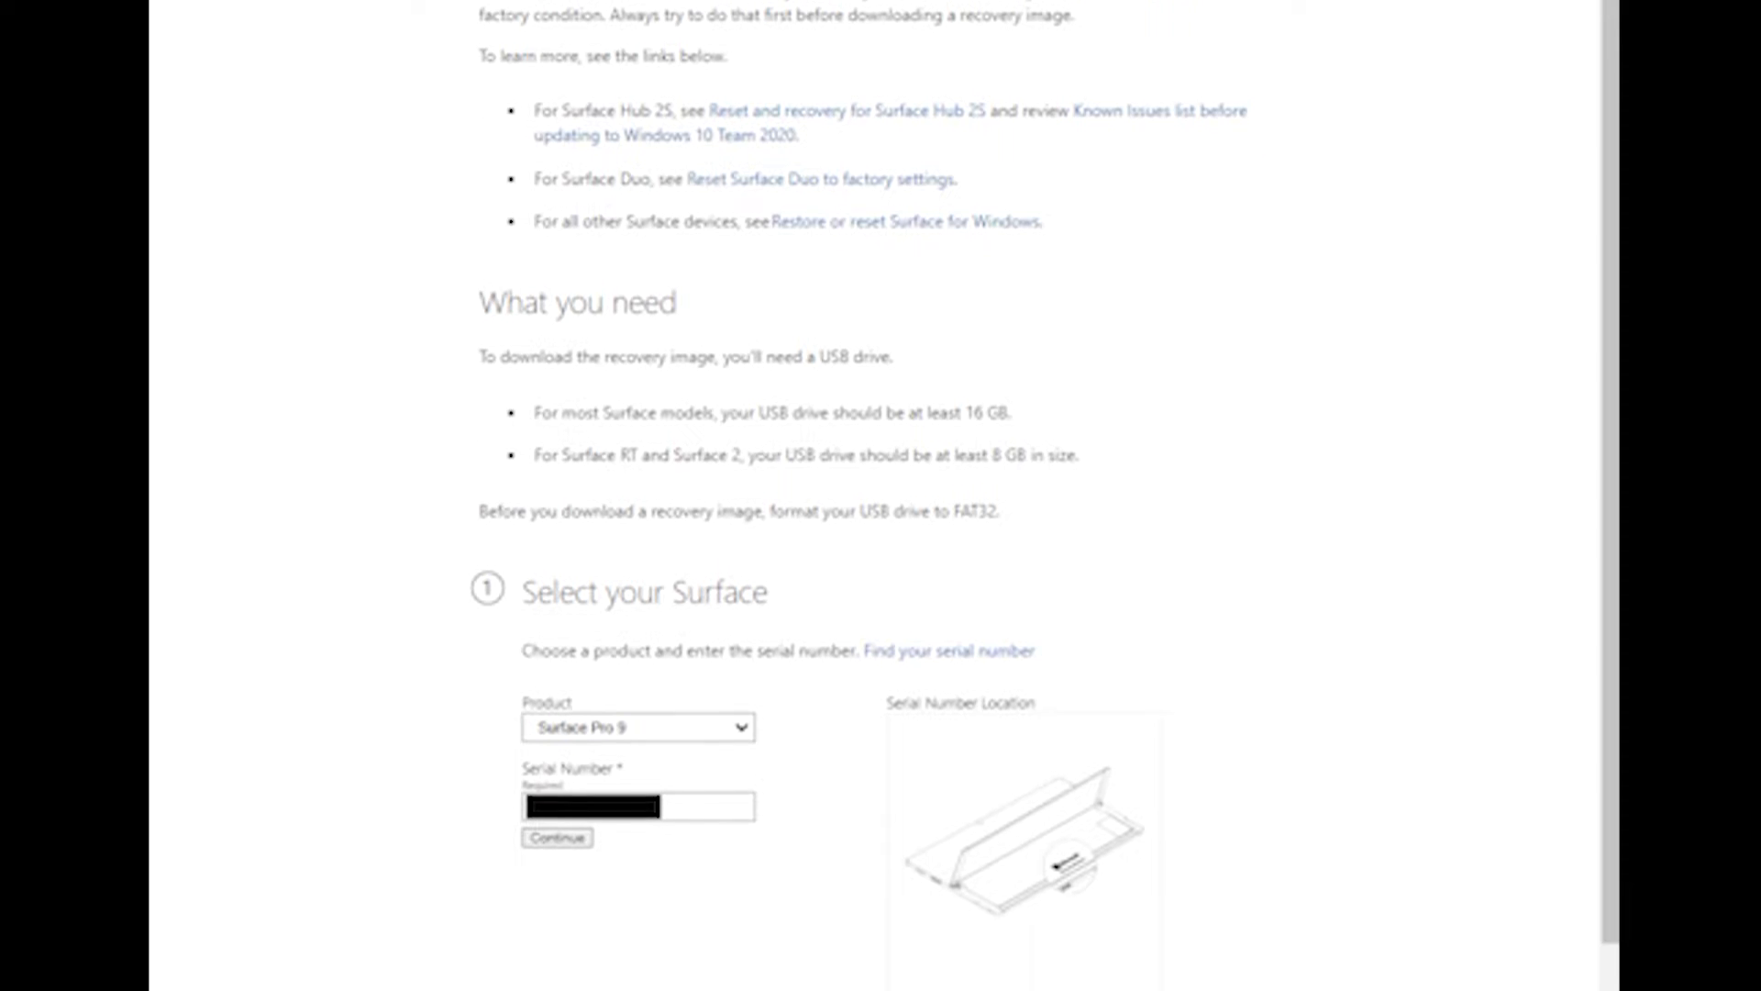
scroll(down, 3)
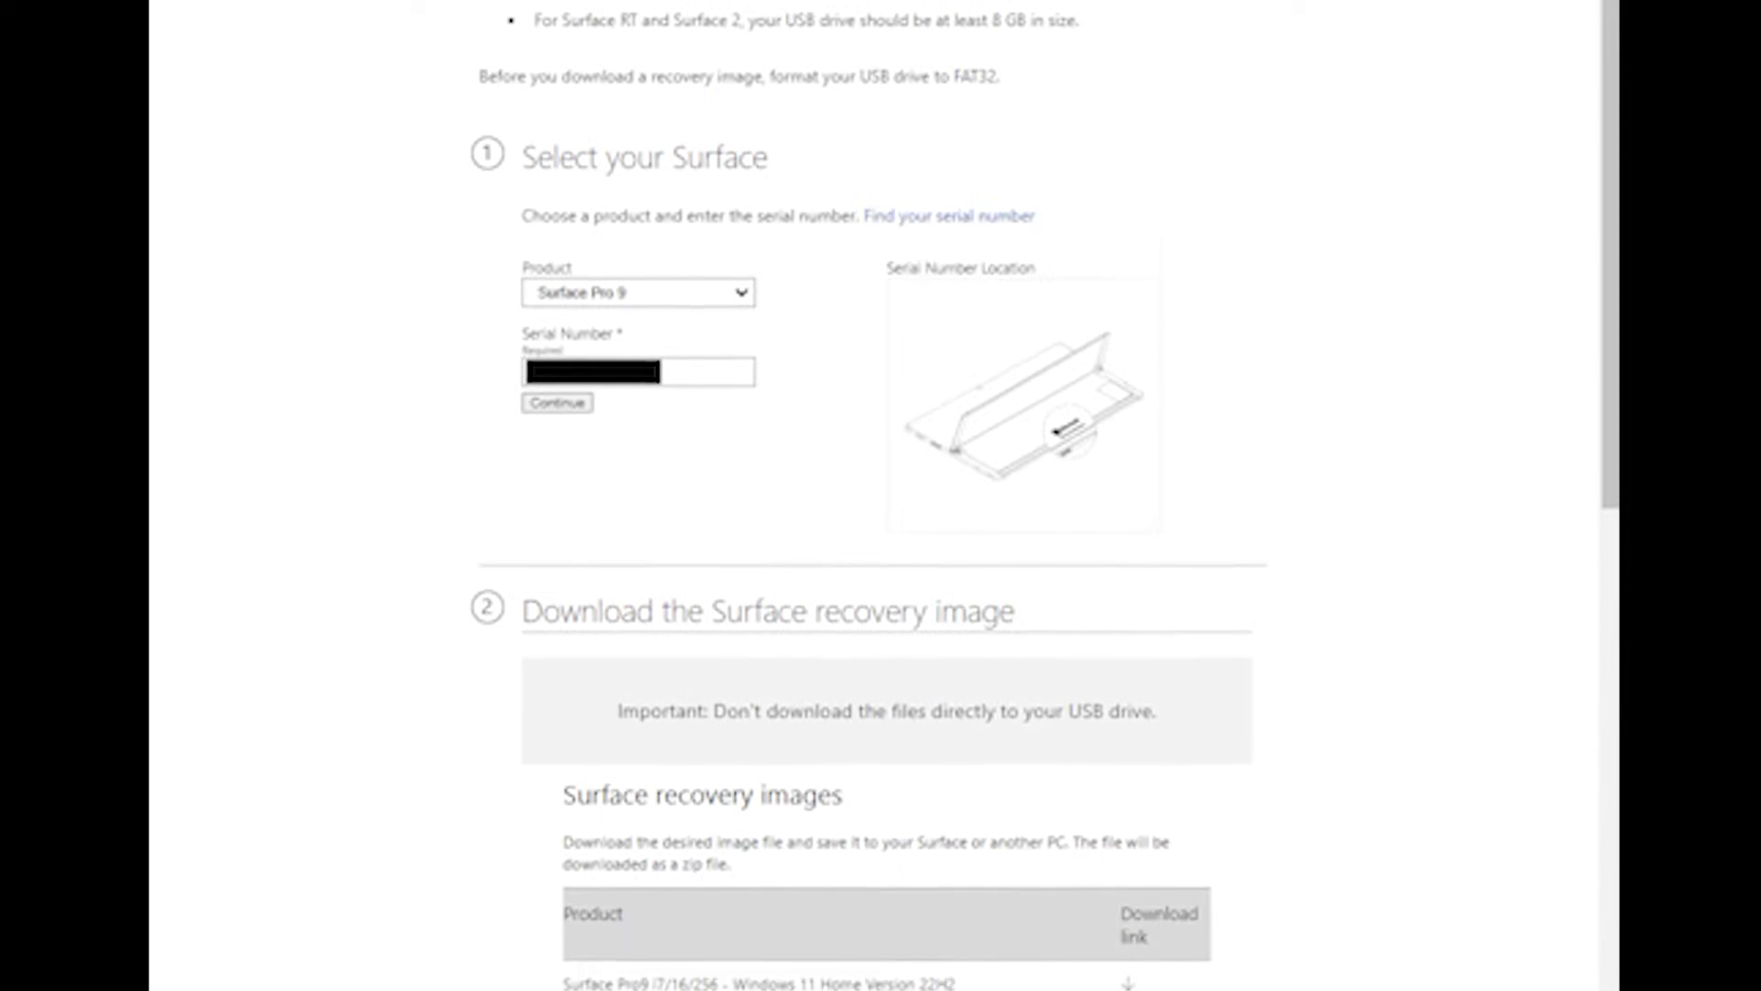
scroll(down, 3)
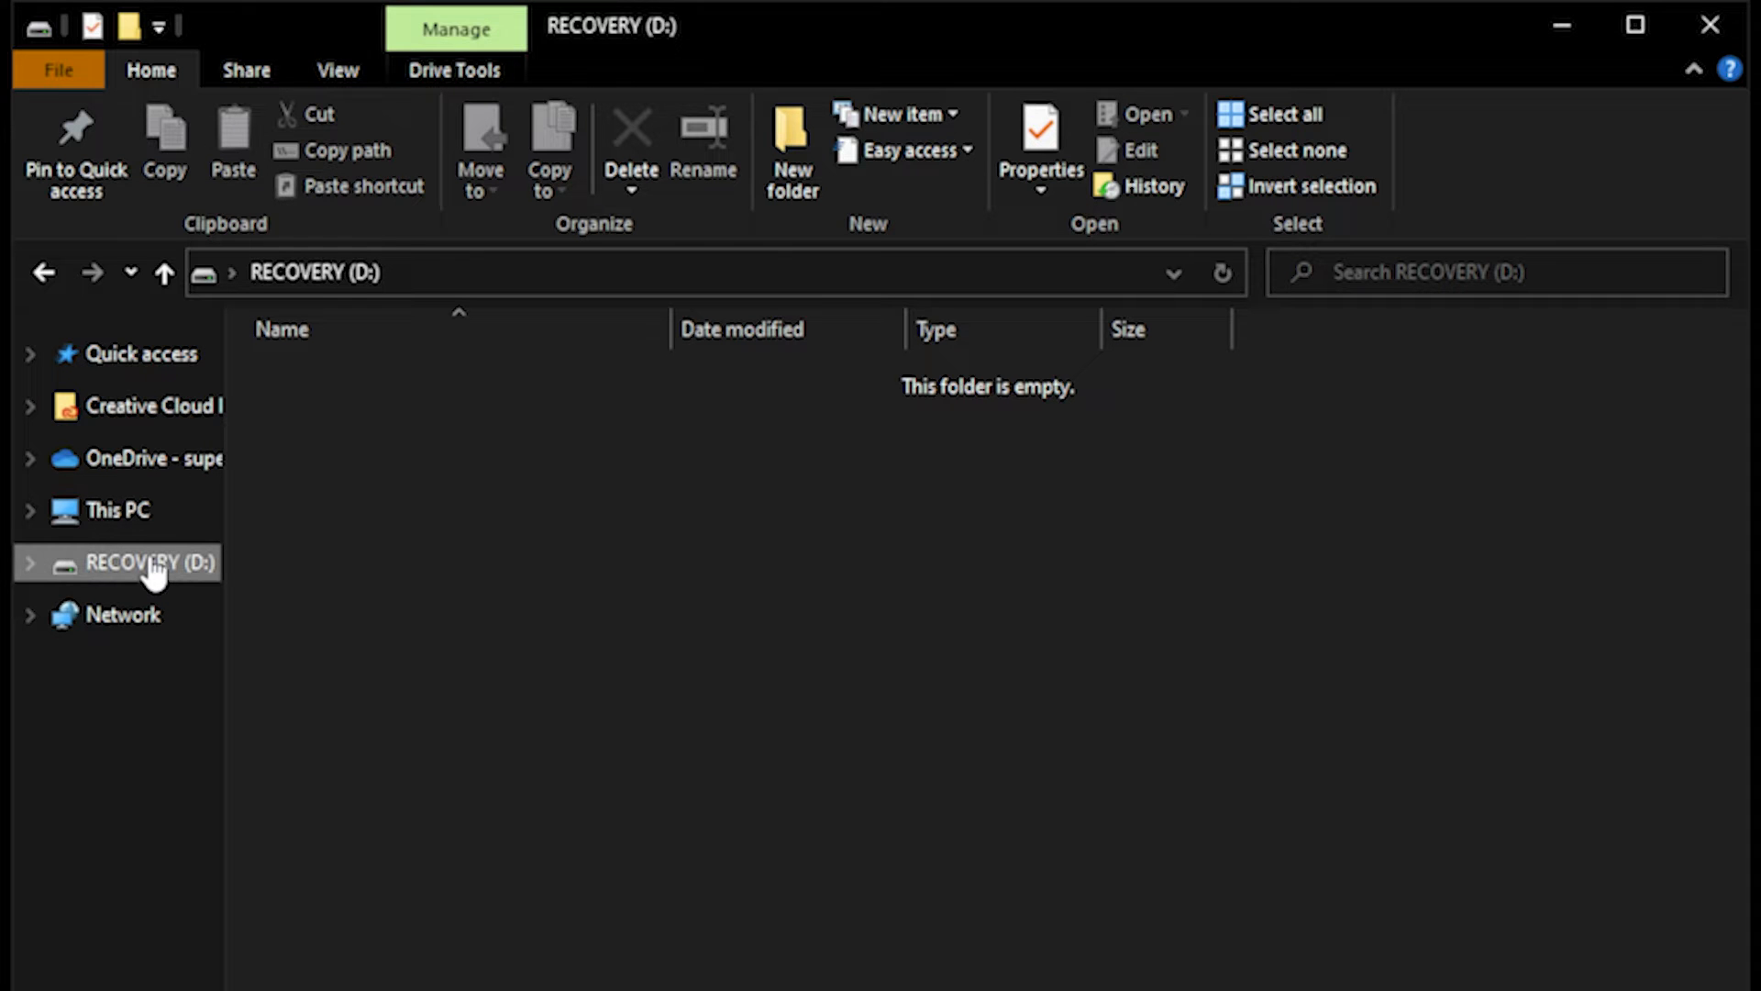
Step: Start a quick format of the RECOVERY drive as FAT32 with the volume label RECOVERY
right_click(147, 561)
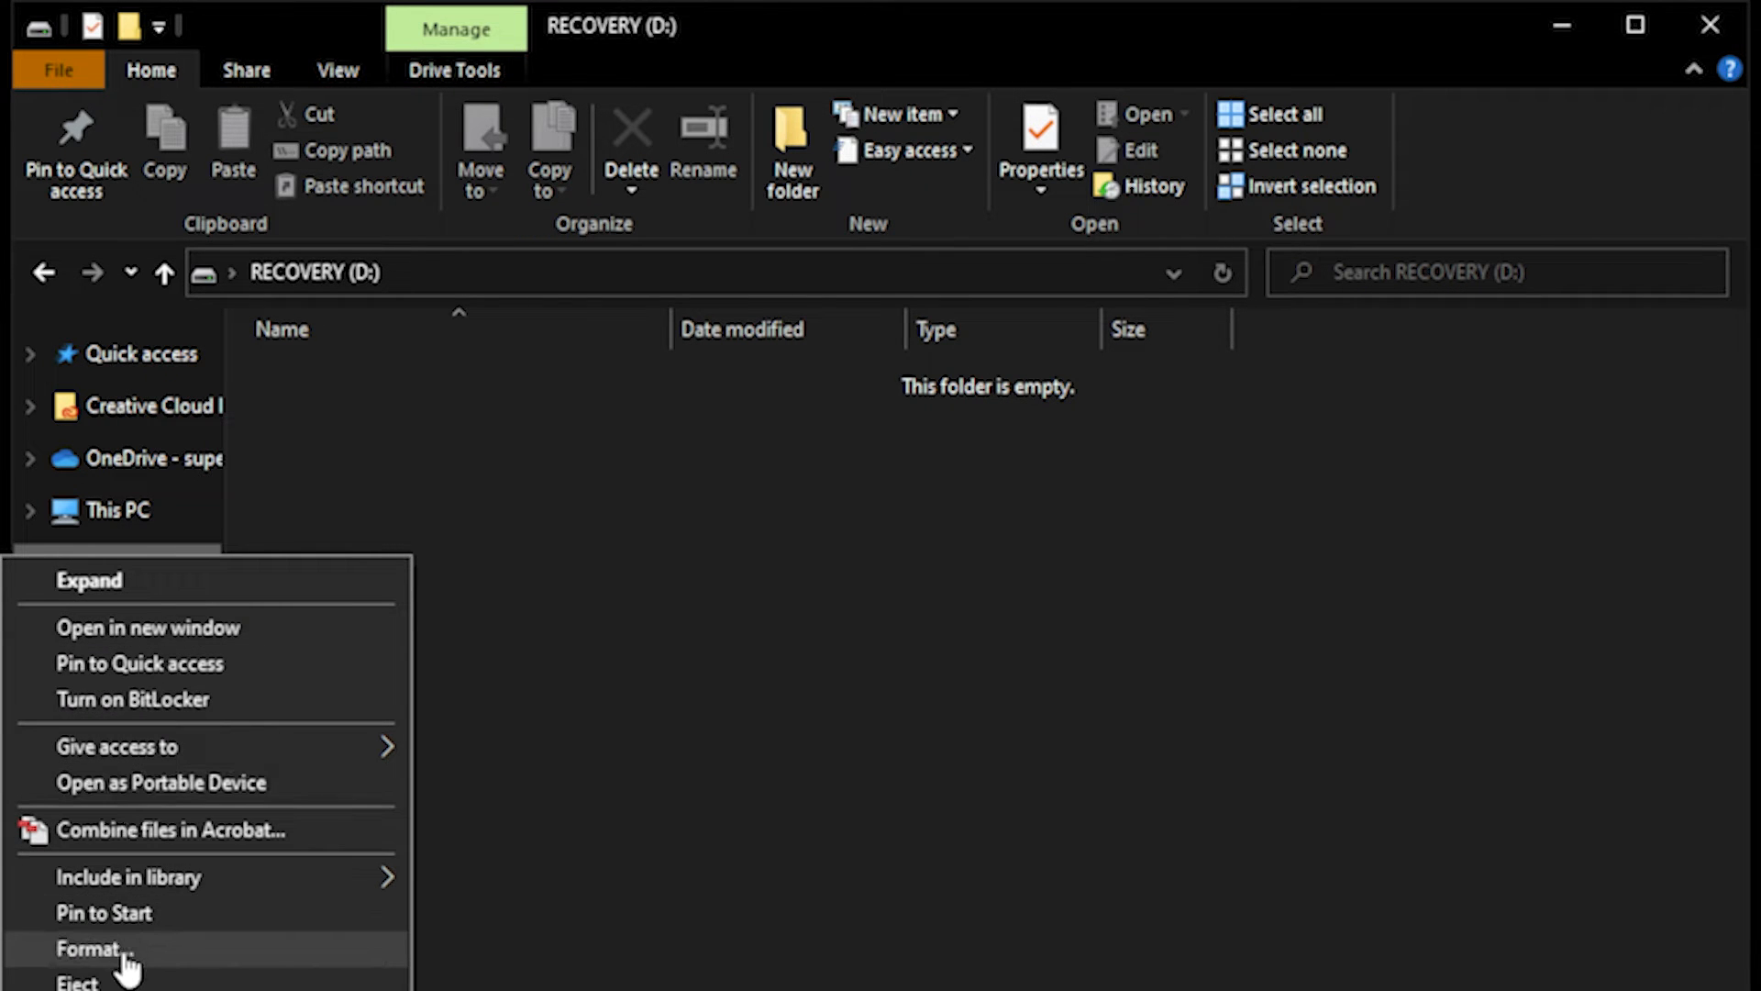
click(89, 949)
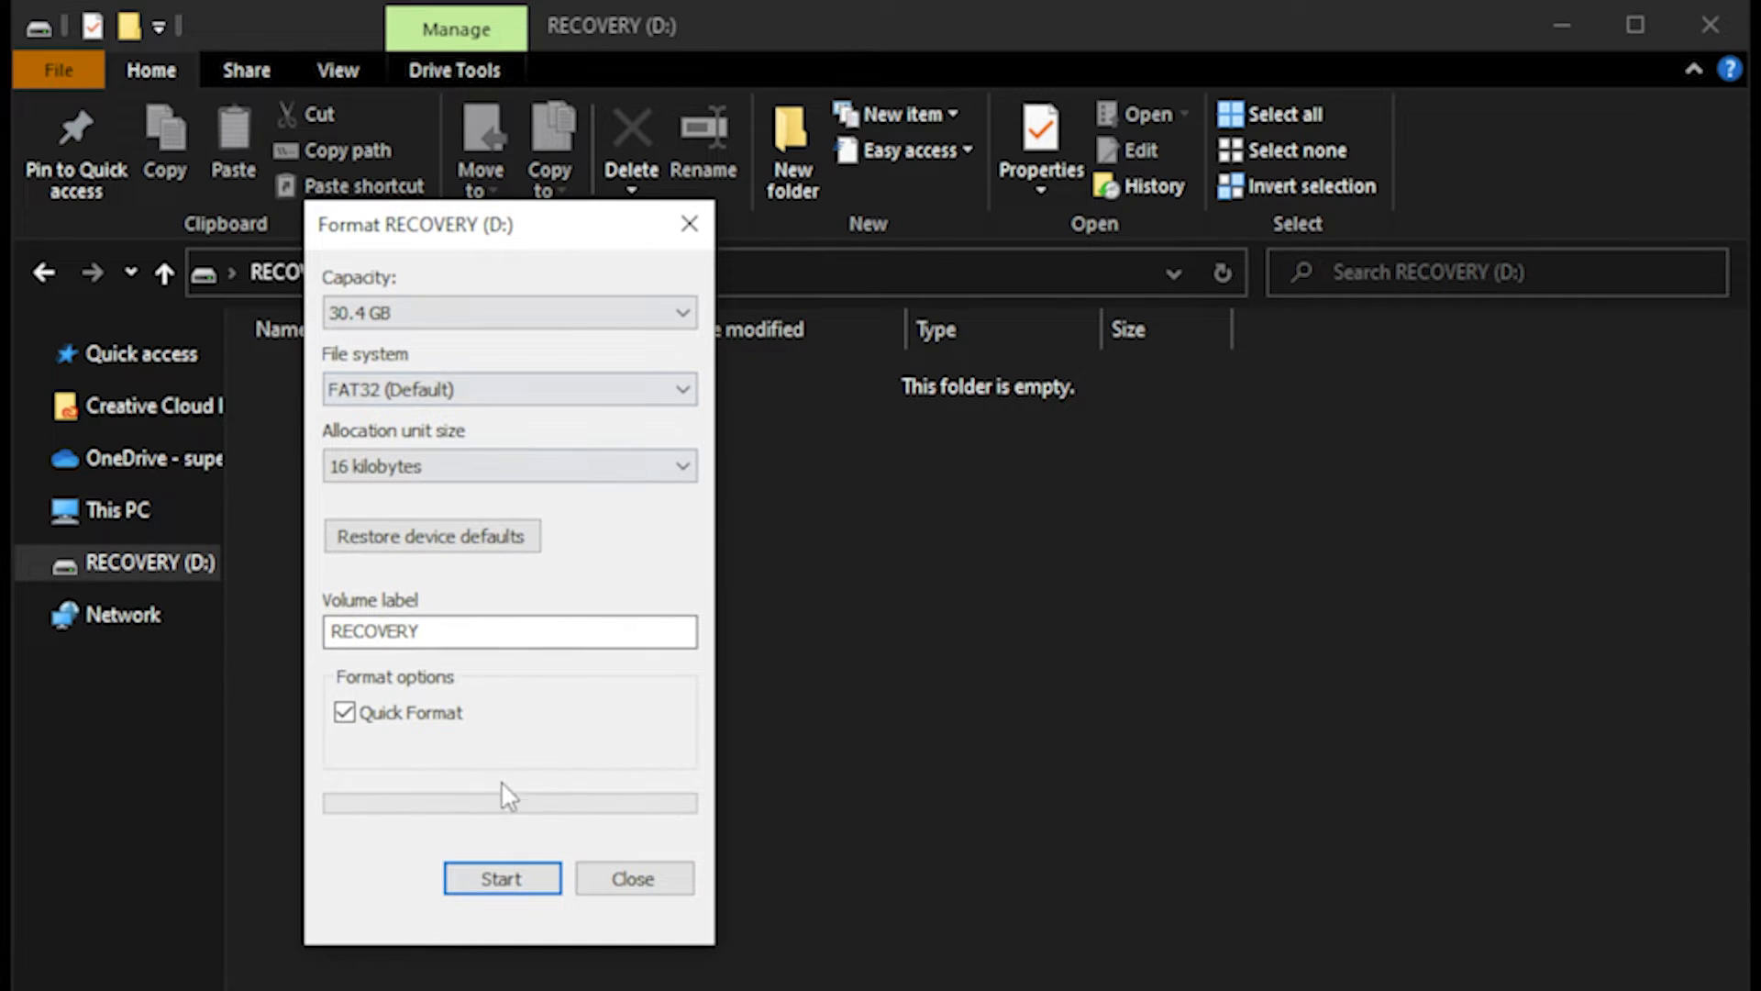
mouse_move(483, 484)
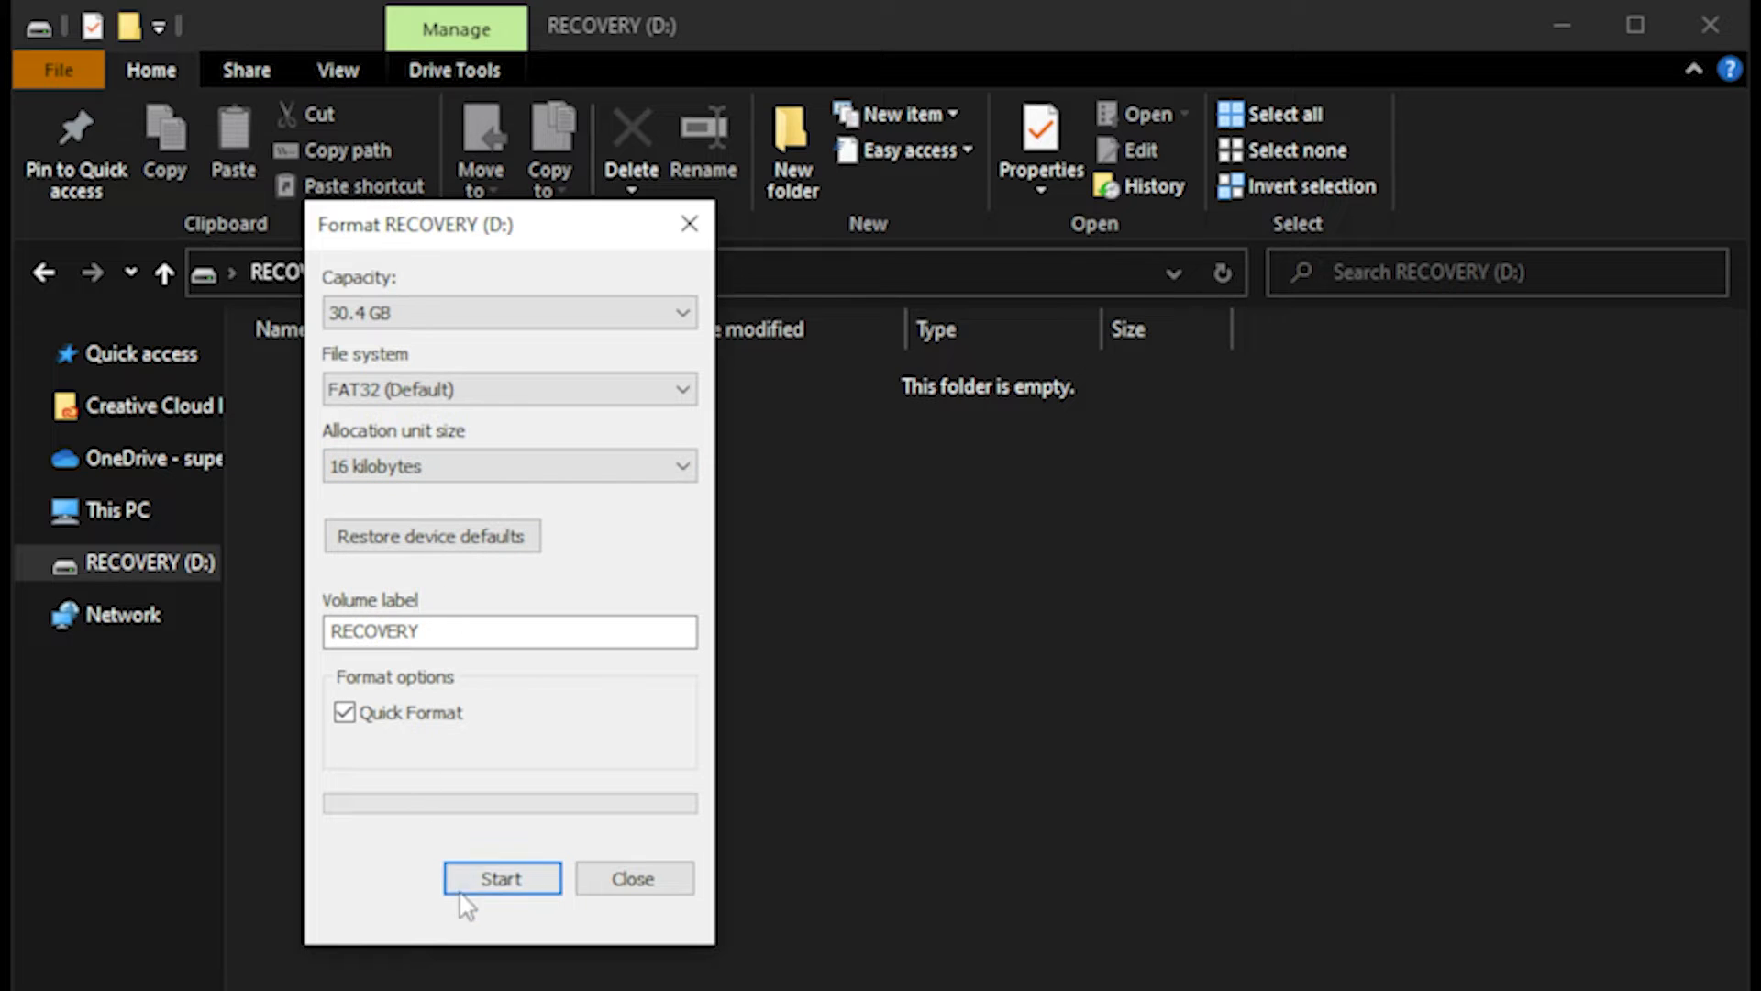
click(501, 879)
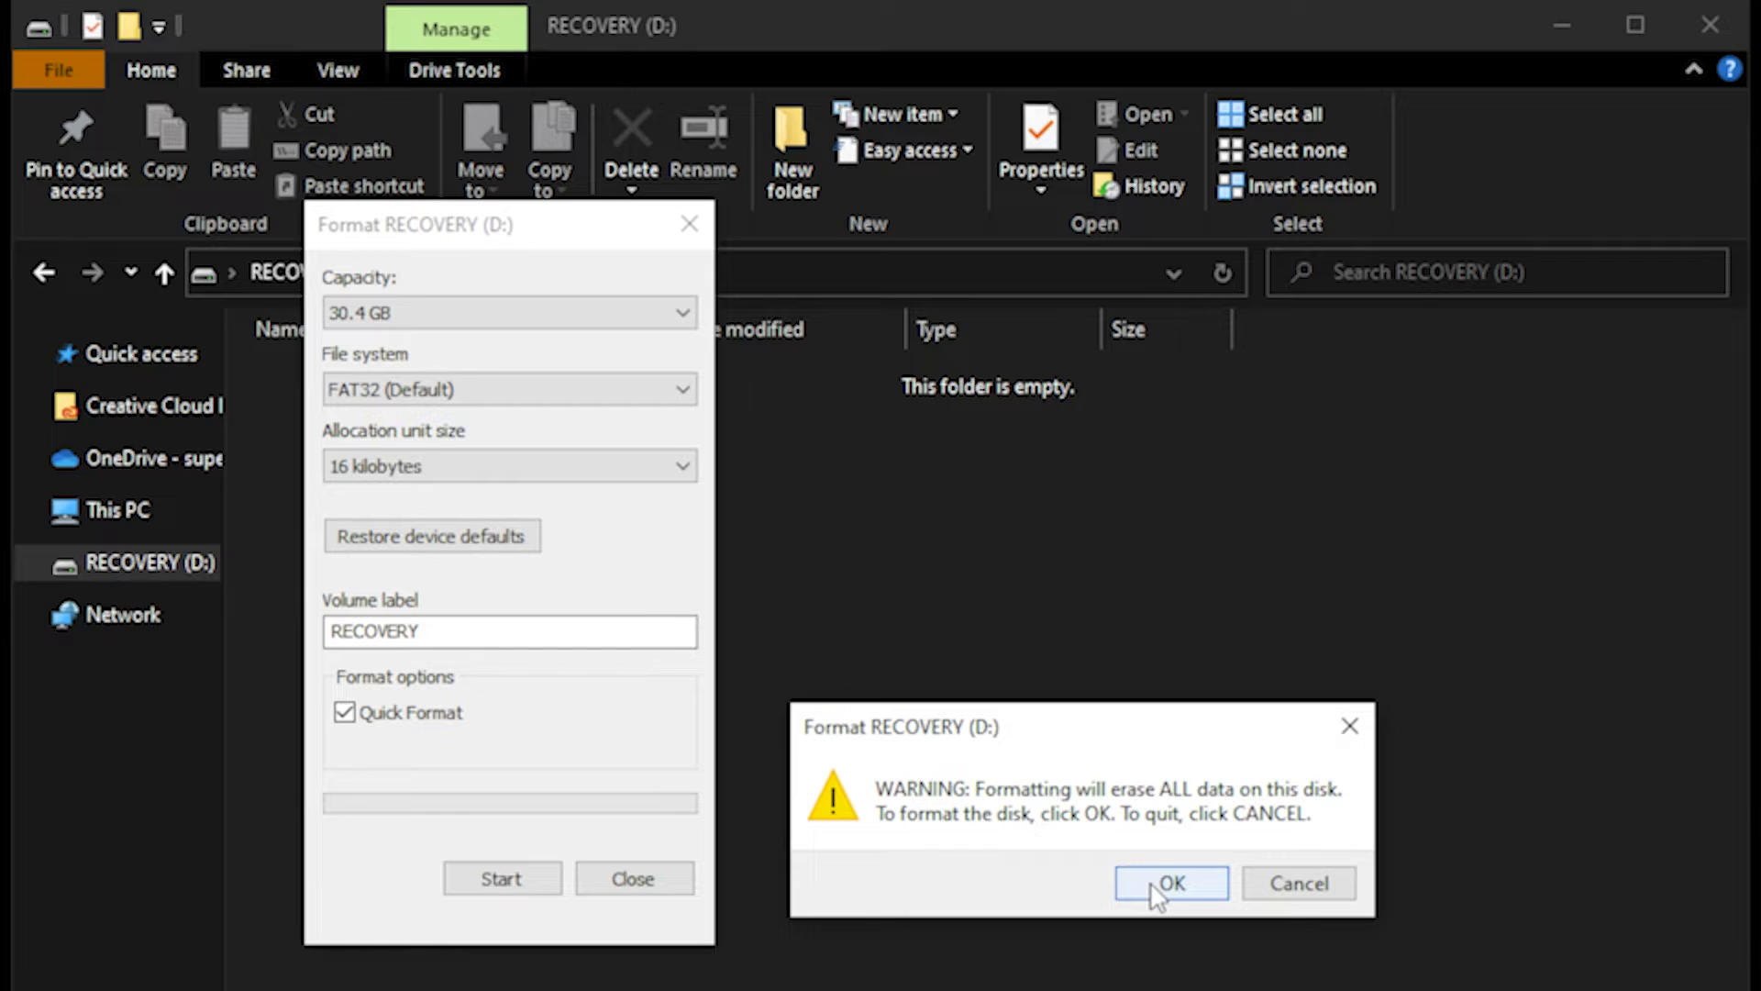
Step: Confirm erasing the drive and acknowledge the Format Complete message
click(1170, 883)
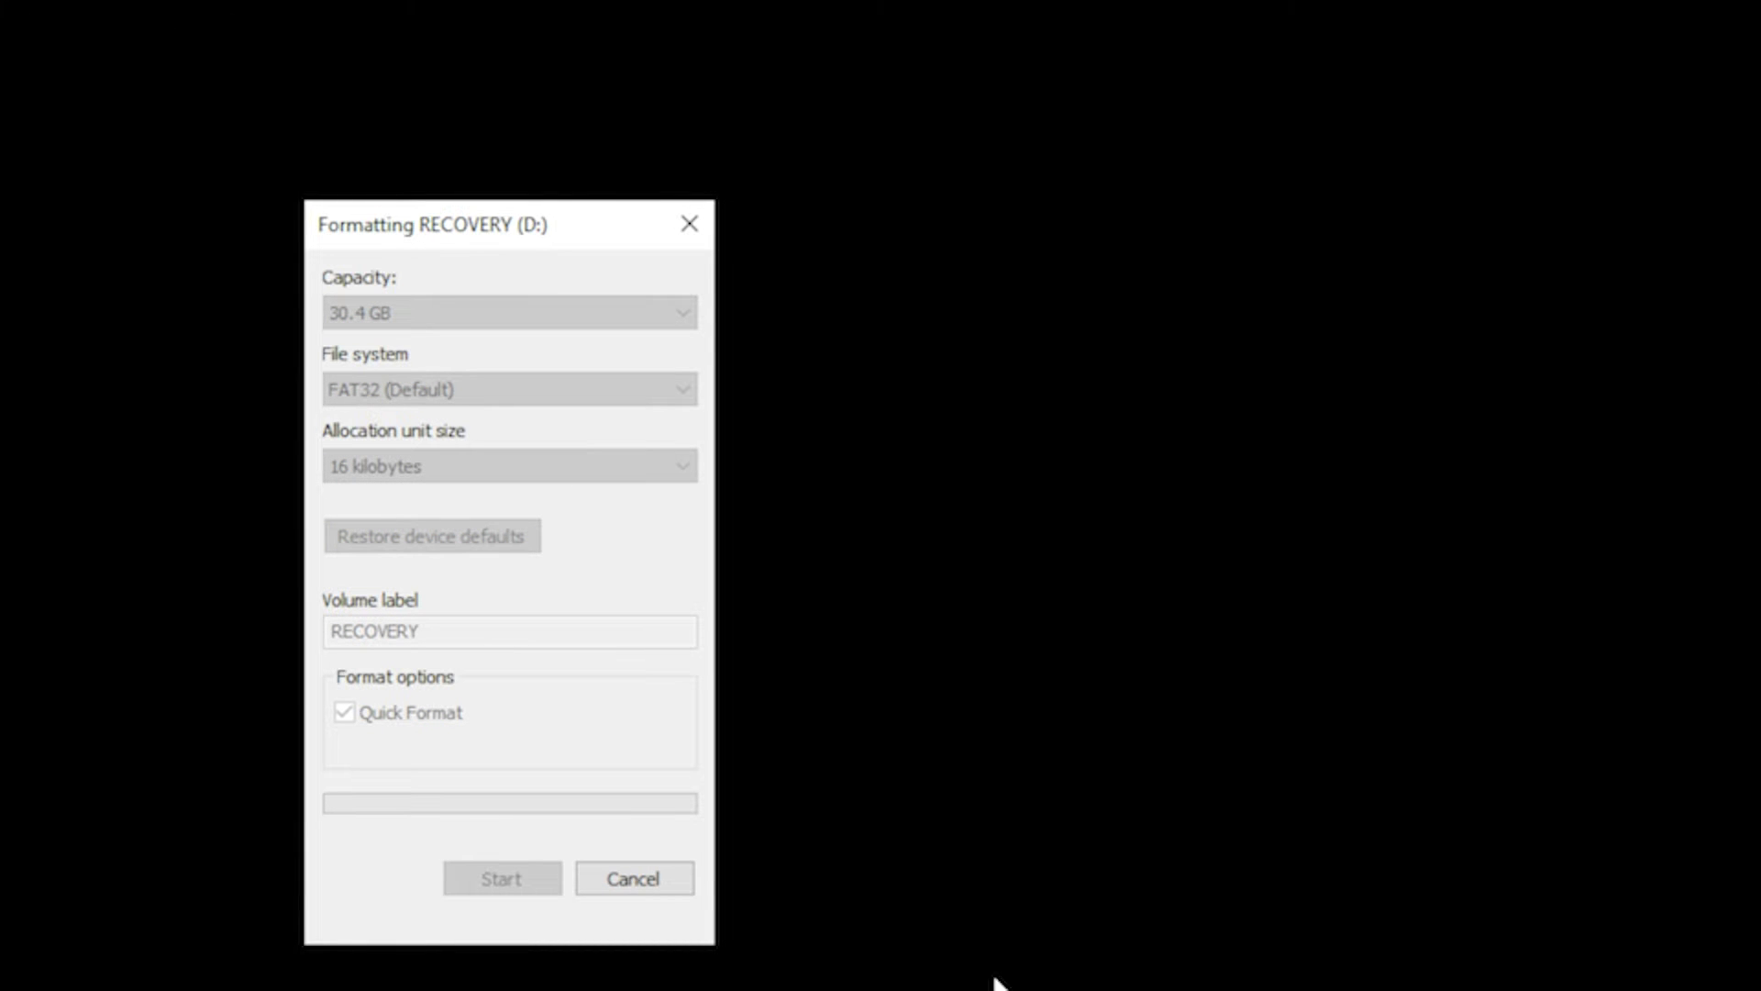
click(501, 877)
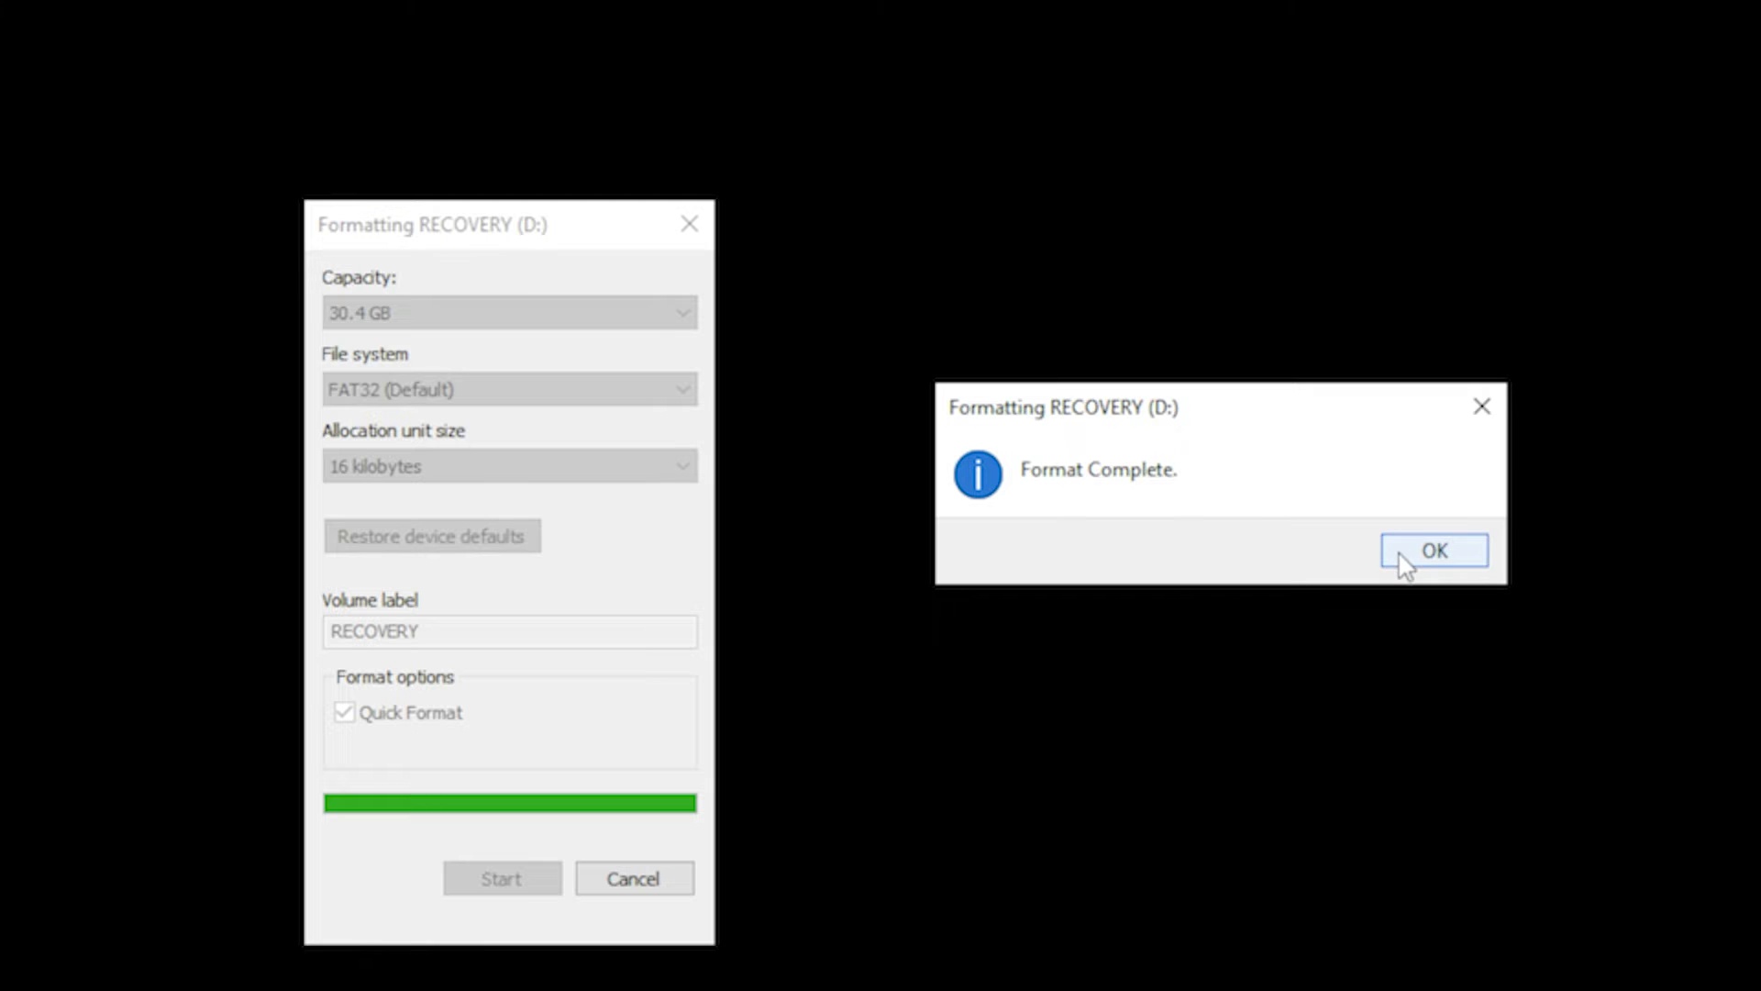
click(1433, 550)
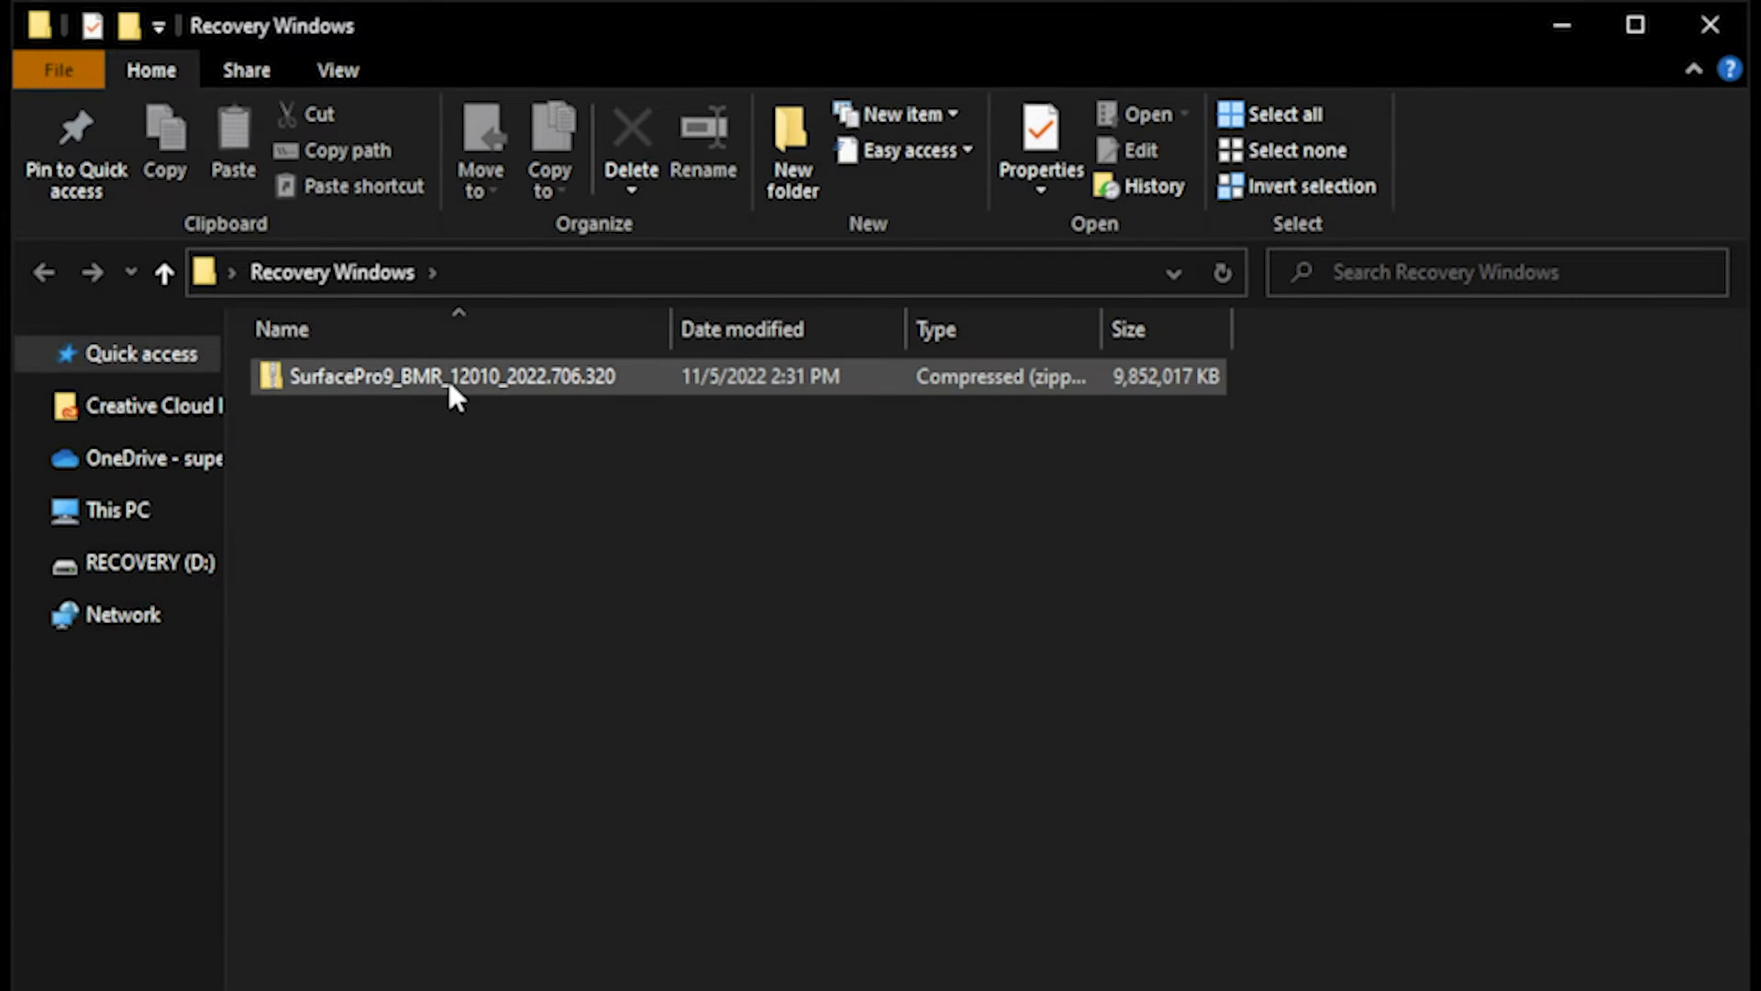
Step: Extract the whole SurfacePro9_BMR_12010_2022.706.320 zip into the Recovery Windows folder
click(444, 376)
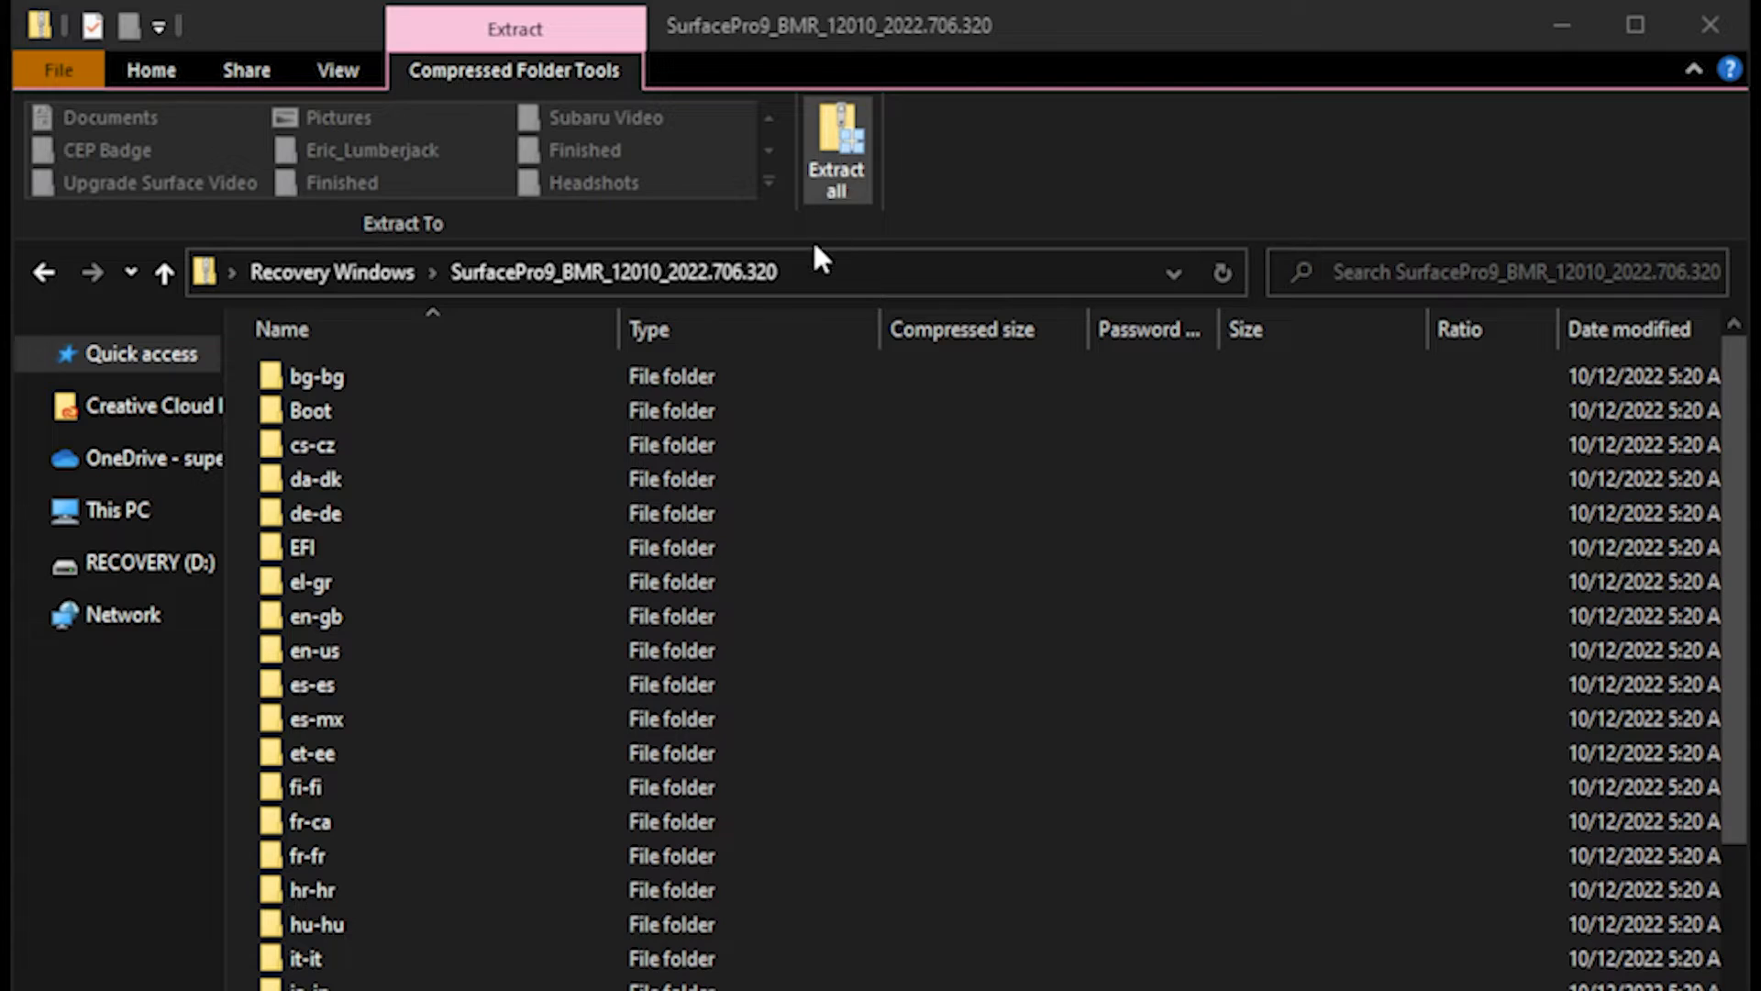
click(837, 152)
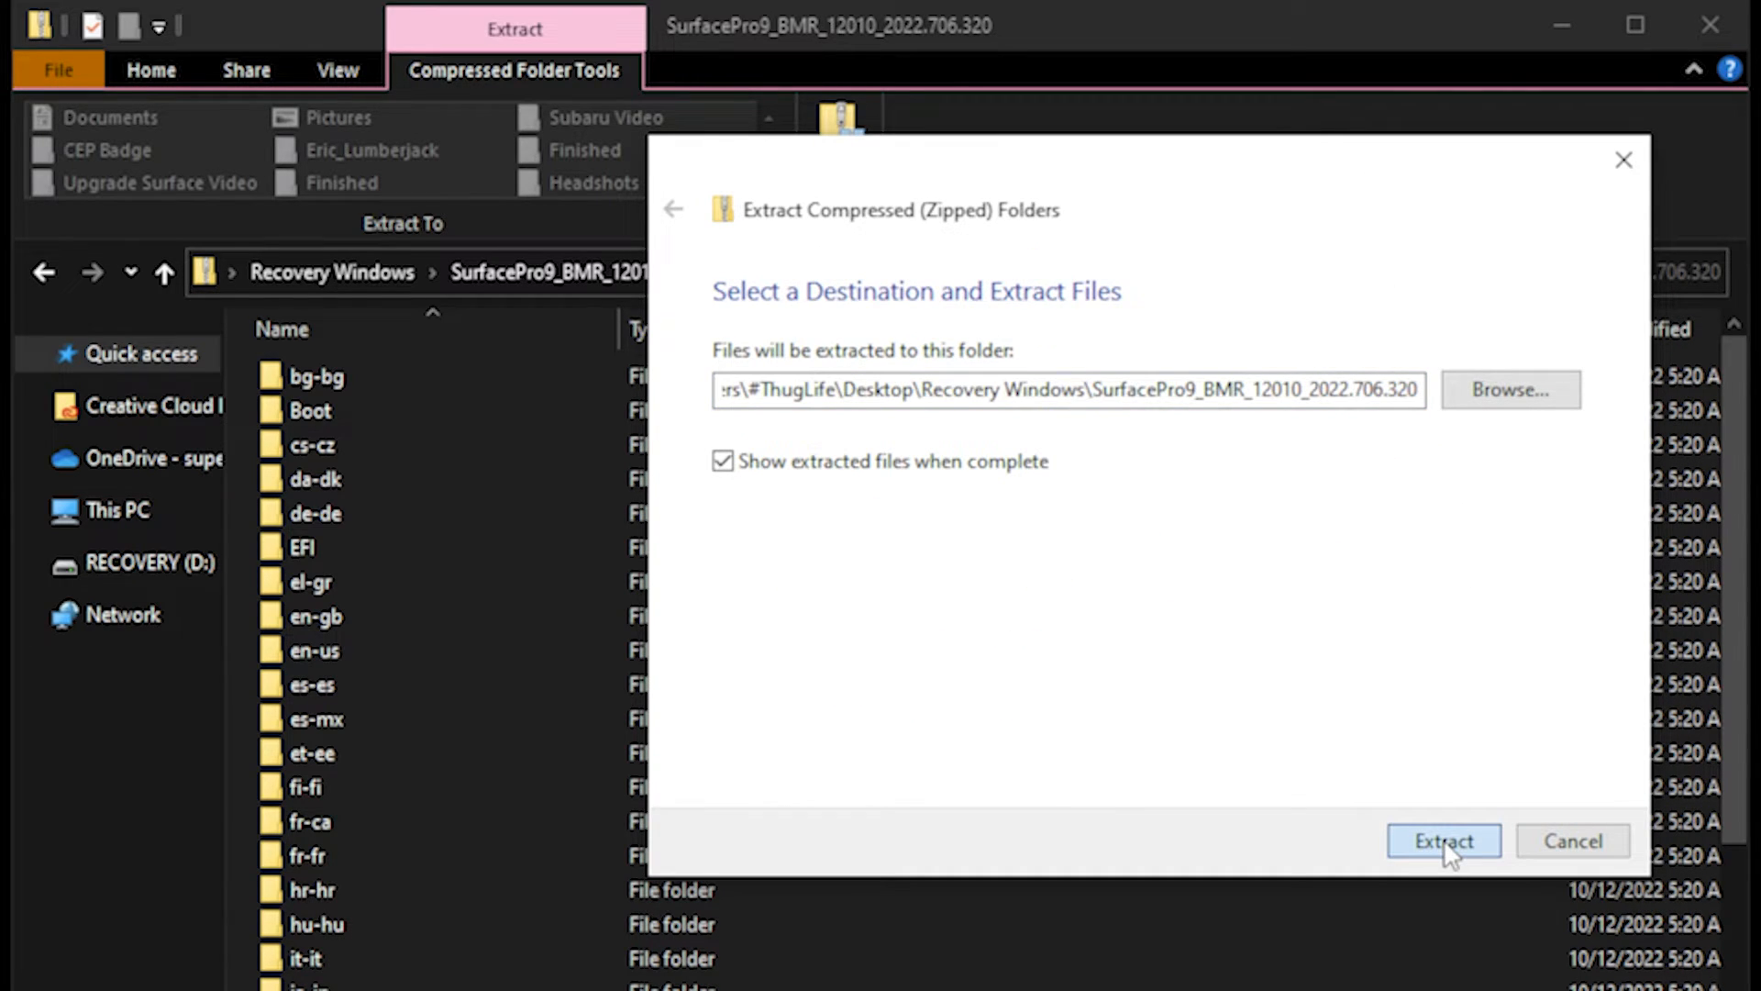
click(1444, 840)
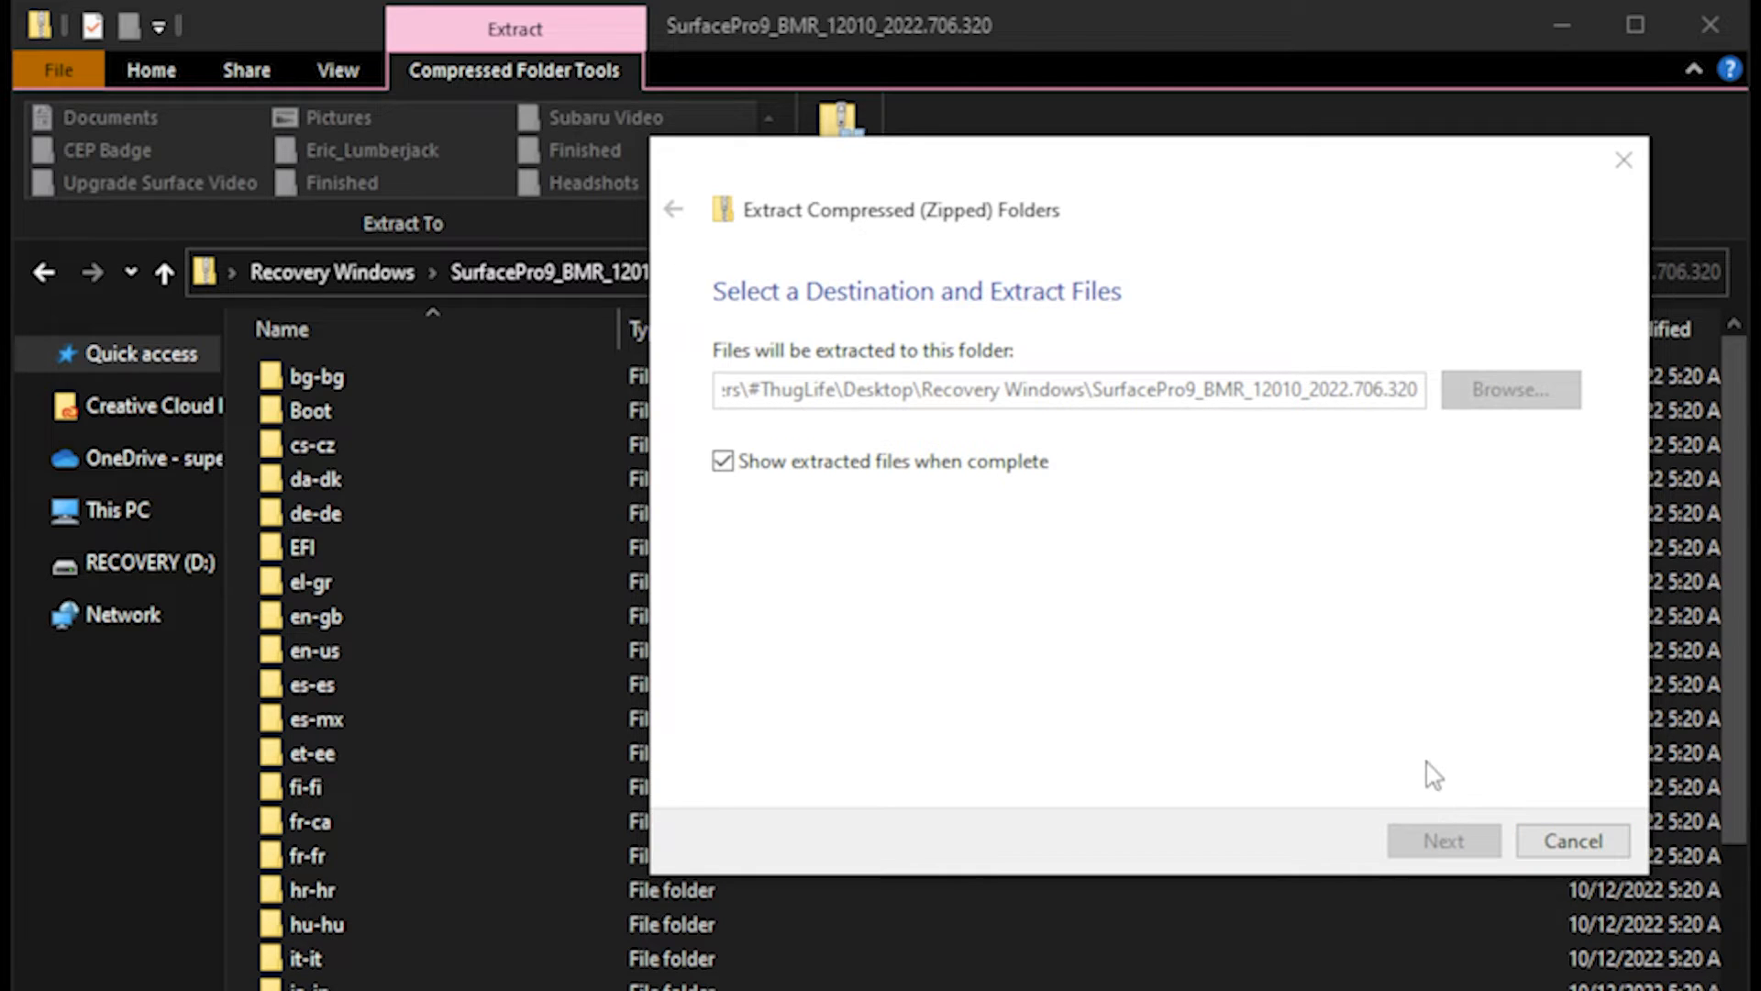
mouse_move(1398, 728)
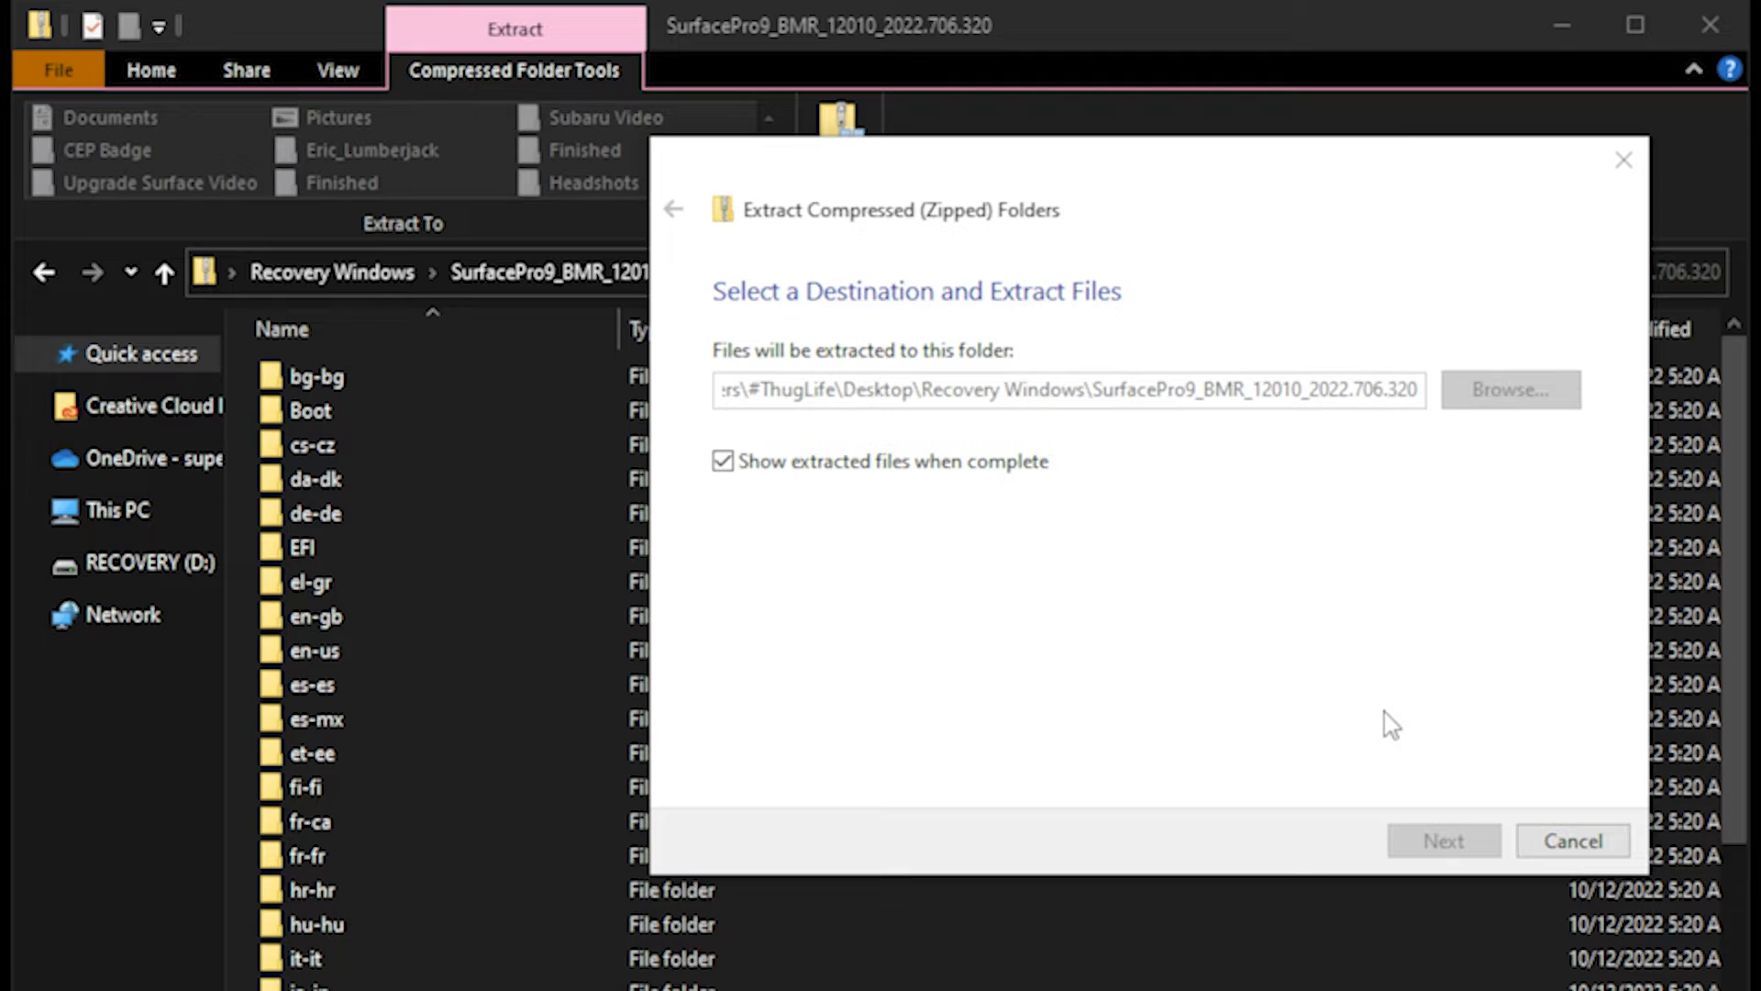
click(1444, 840)
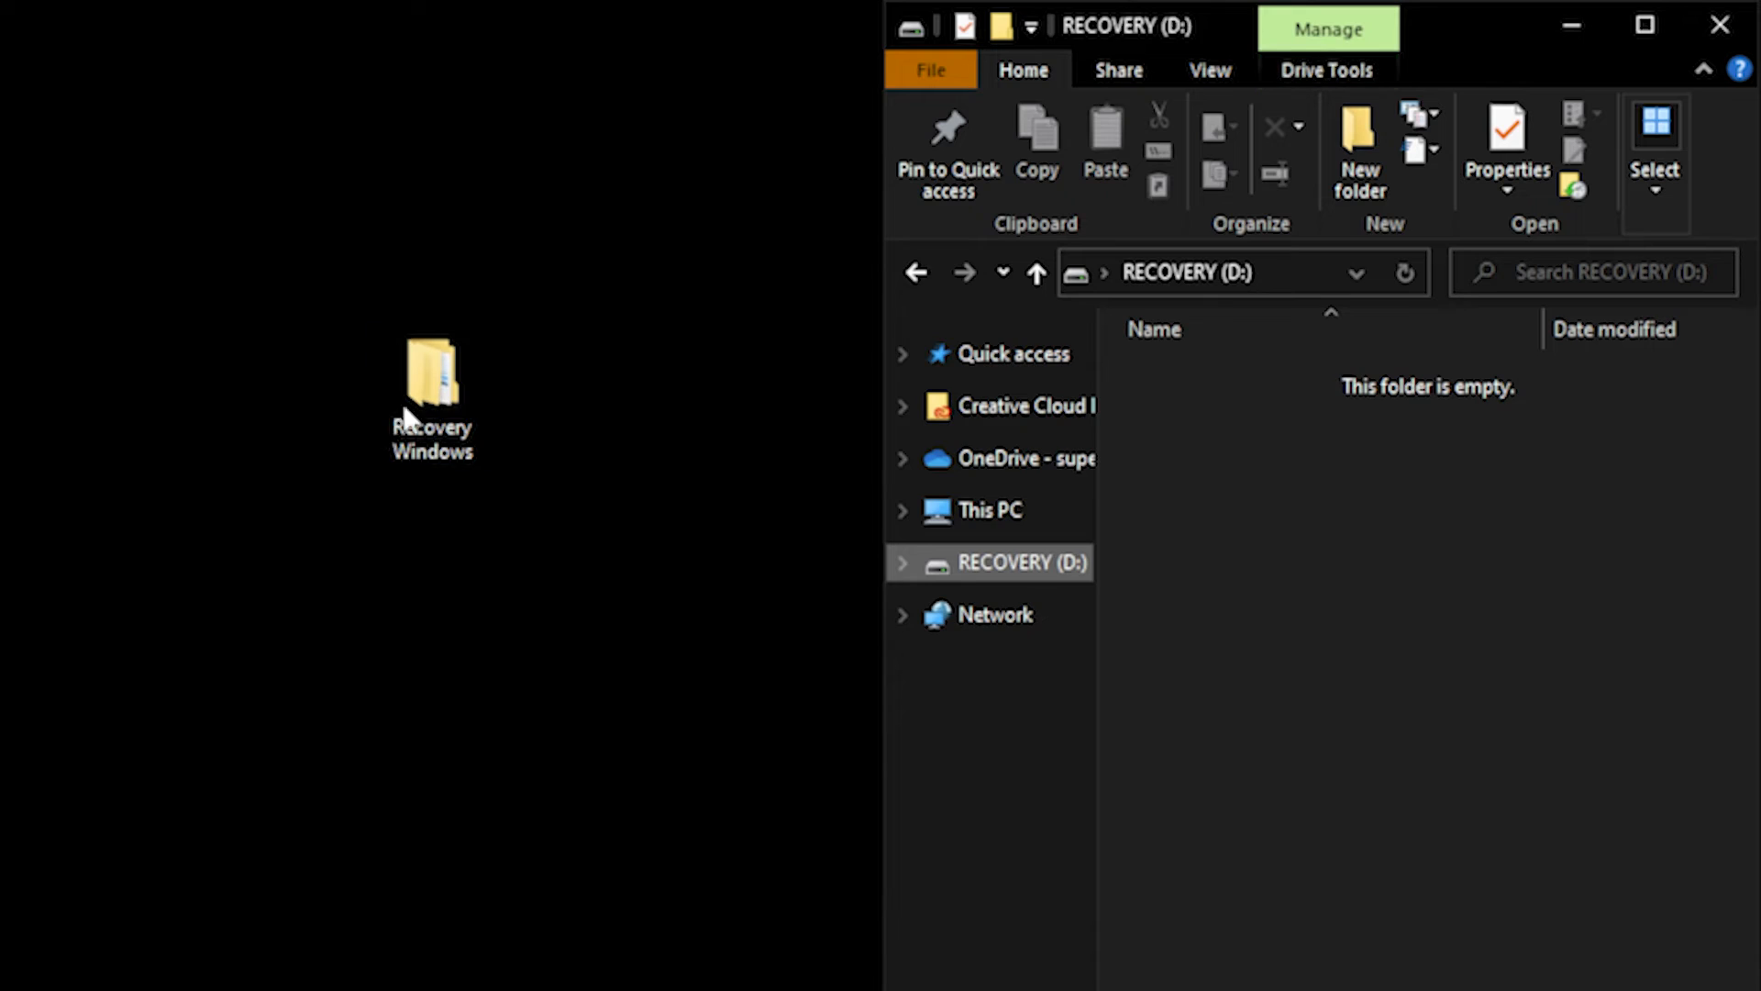
Step: Drag the extracted SurfacePro9_BMR folder from Recovery Windows onto the RECOVERY (D:) drive
double_click(429, 382)
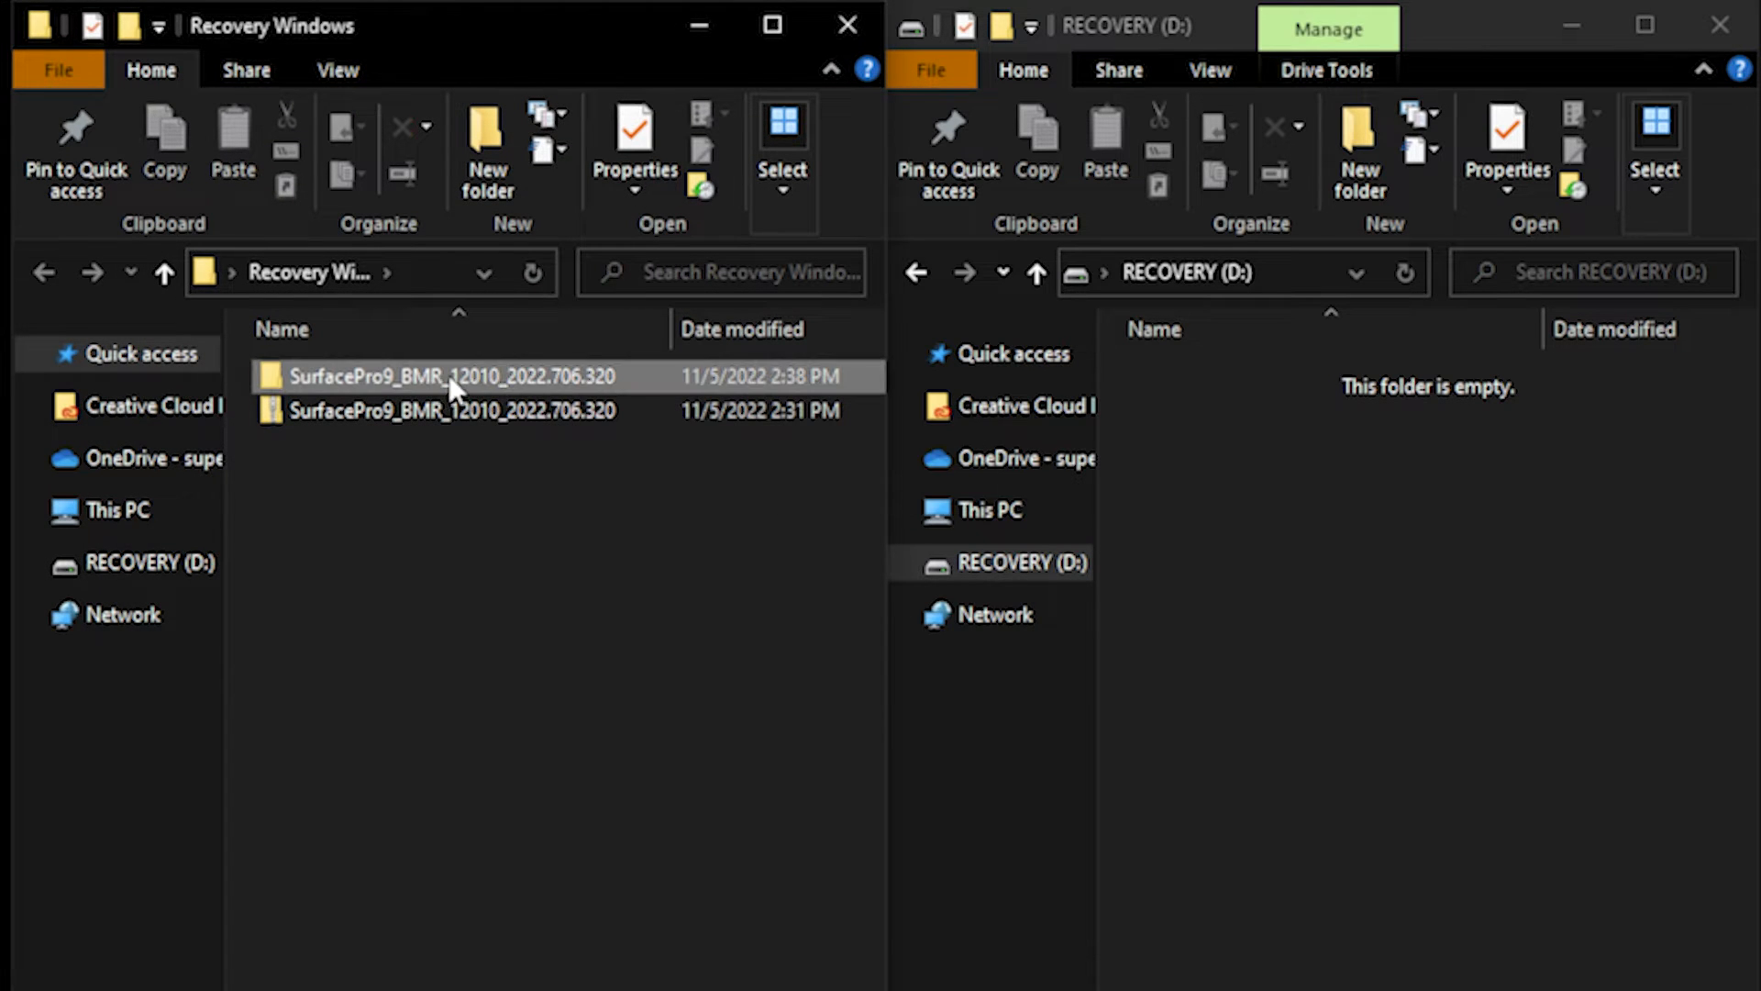
drag(450, 376, 948, 433)
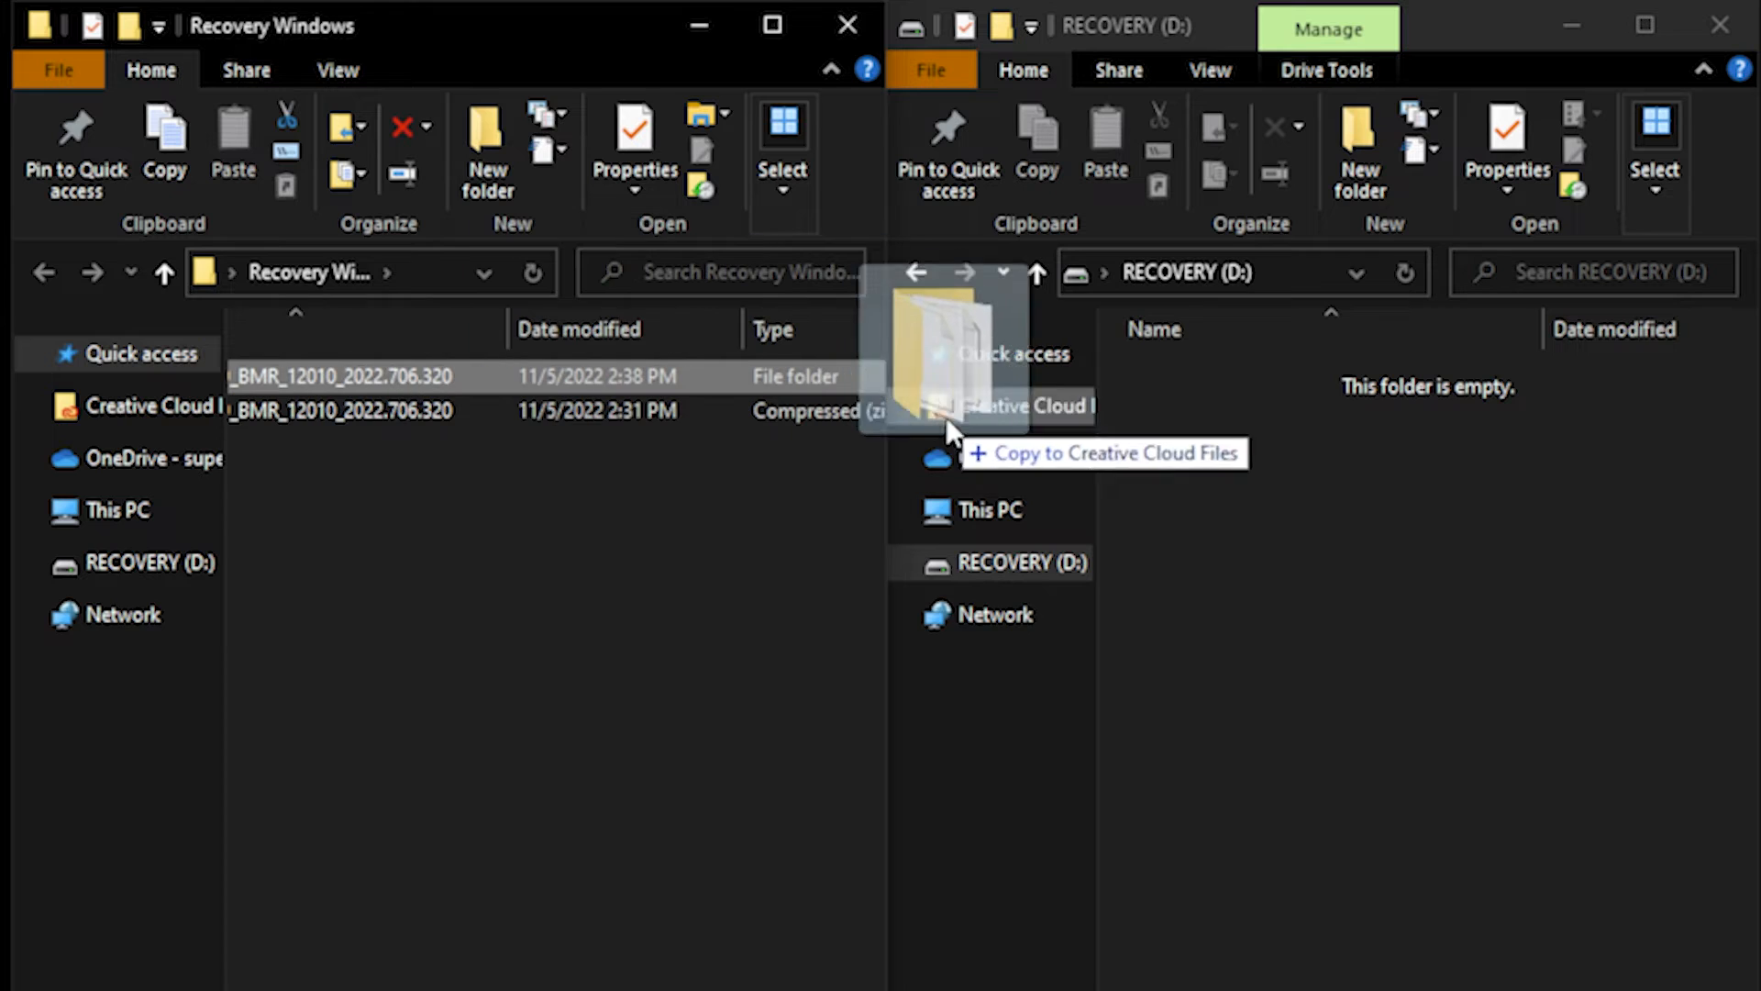